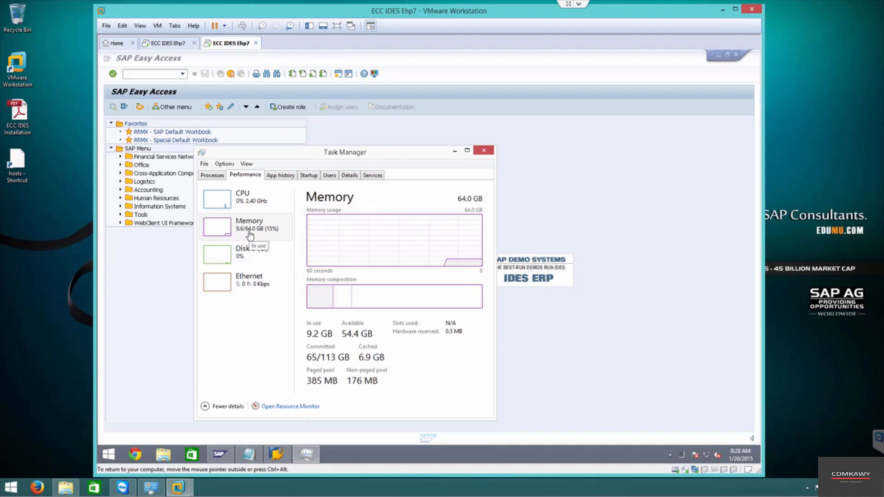
- Show the CPU details in Task Manager's Performance view
{"action": "left_click", "coordinate": [243, 197]}
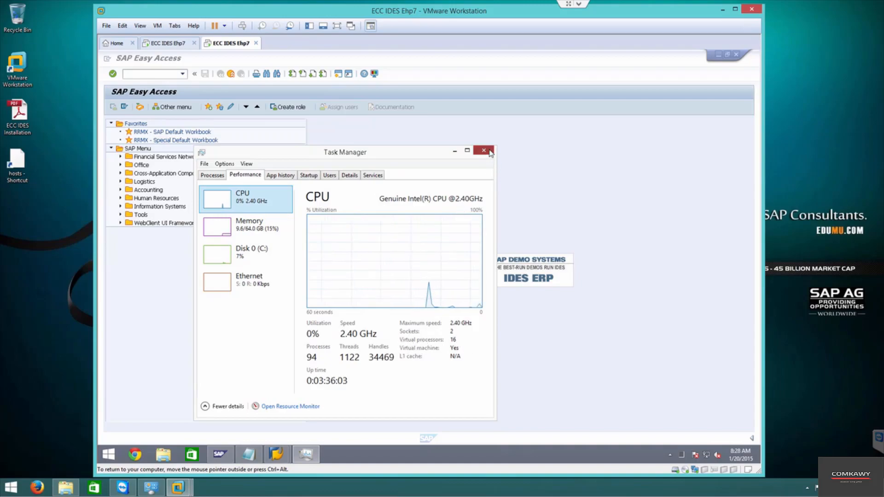
- Return to SGEN and generate all objects of selected components, accepting all 222 components
{"action": "left_click", "coordinate": [483, 150]}
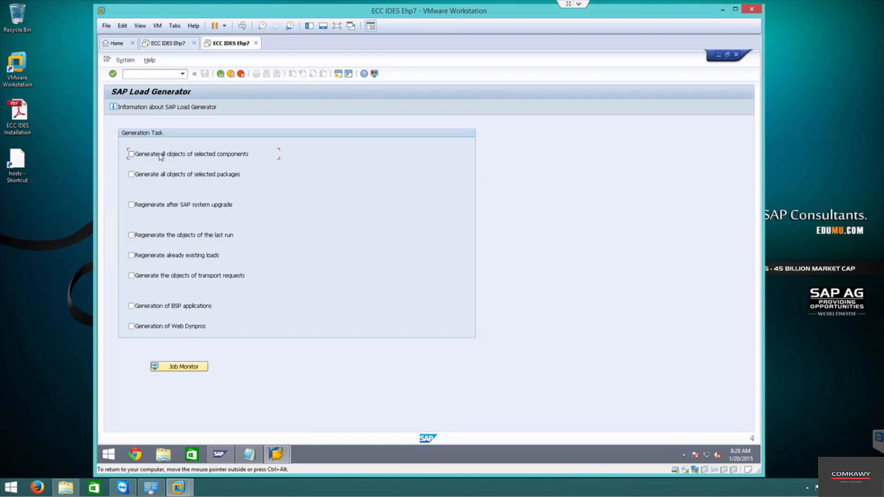
{"action": "left_click", "coordinate": [131, 154]}
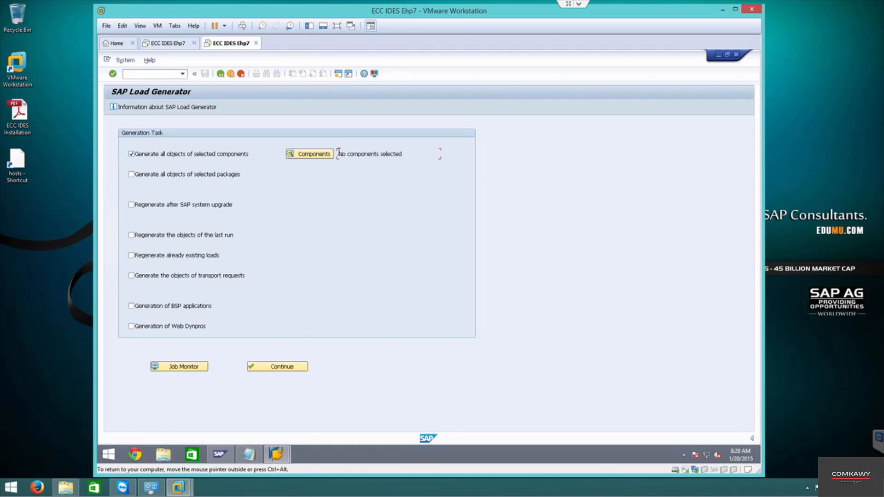
{"action": "left_click", "coordinate": [310, 153]}
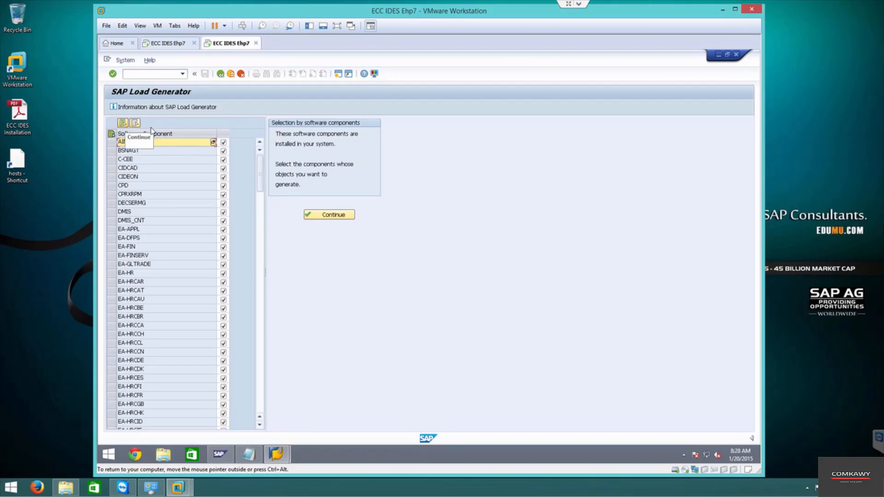
{"action": "left_click", "coordinate": [329, 214]}
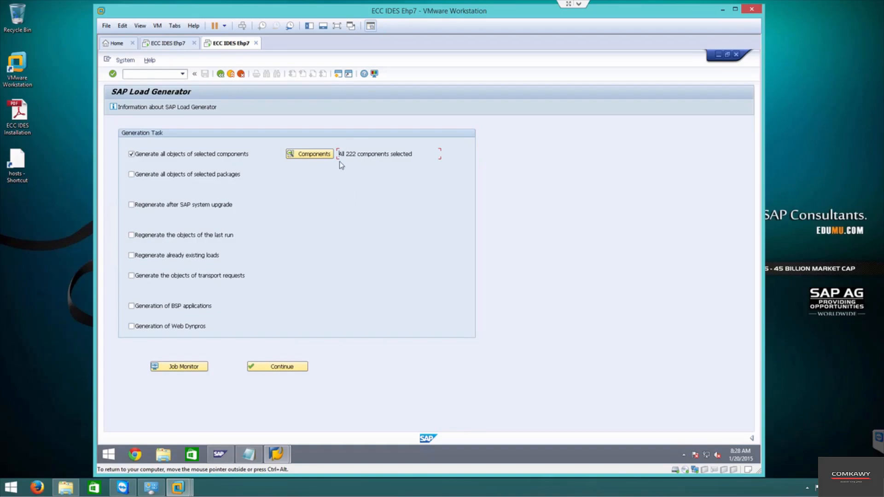
{"action": "mouse_move", "coordinate": [408, 229]}
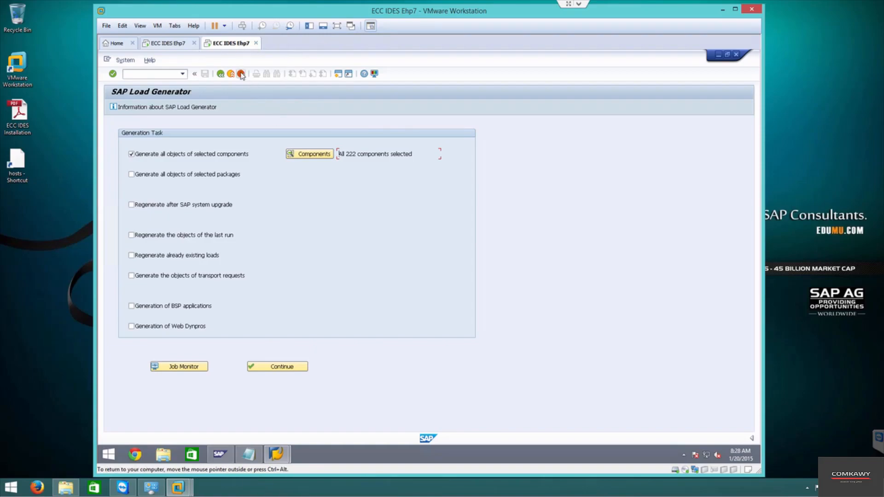
- Cancel out of the Load Generator back to SAP Easy Access
{"action": "left_click", "coordinate": [224, 60]}
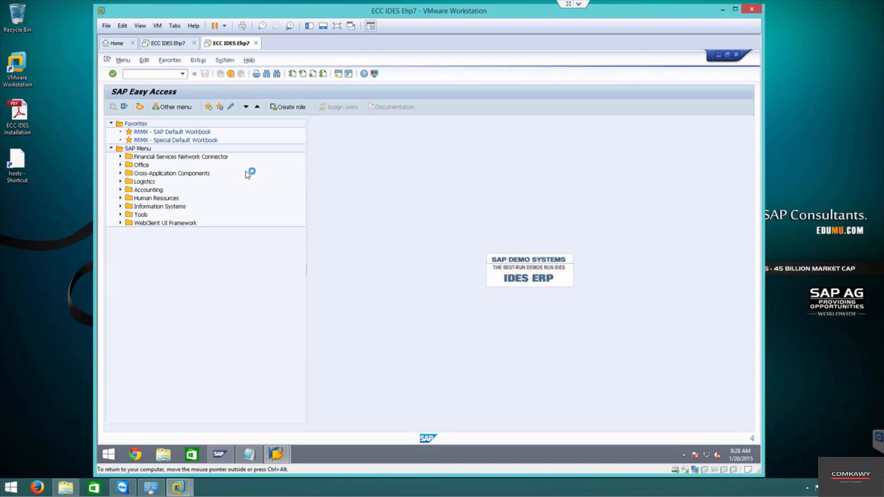
{"action": "mouse_move", "coordinate": [336, 203]}
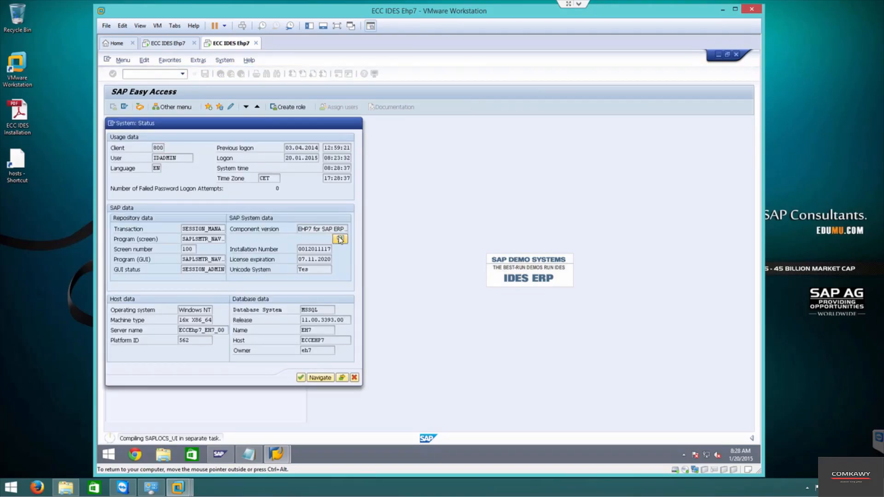
- Scroll the component support package levels down to the final entry, XLSO
{"action": "left_click", "coordinate": [340, 239]}
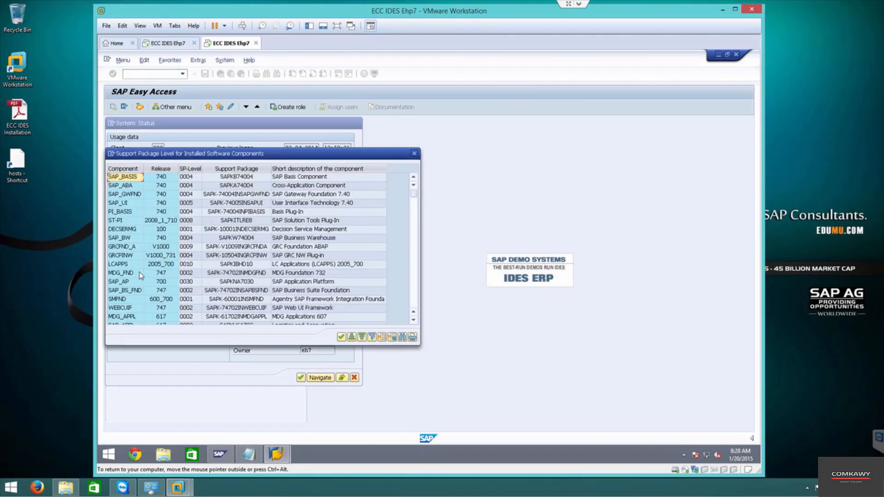
{"action": "mouse_move", "coordinate": [337, 249]}
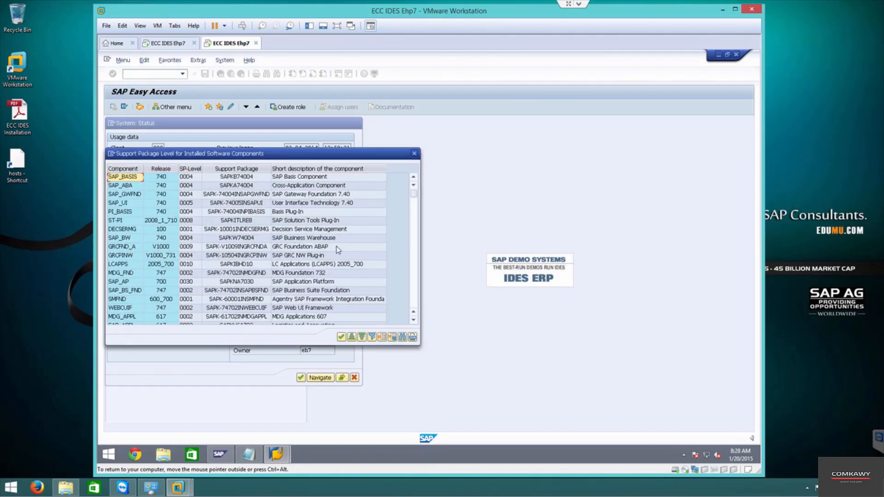
{"action": "scroll", "scroll_direction": "down", "scroll_amount": 3}
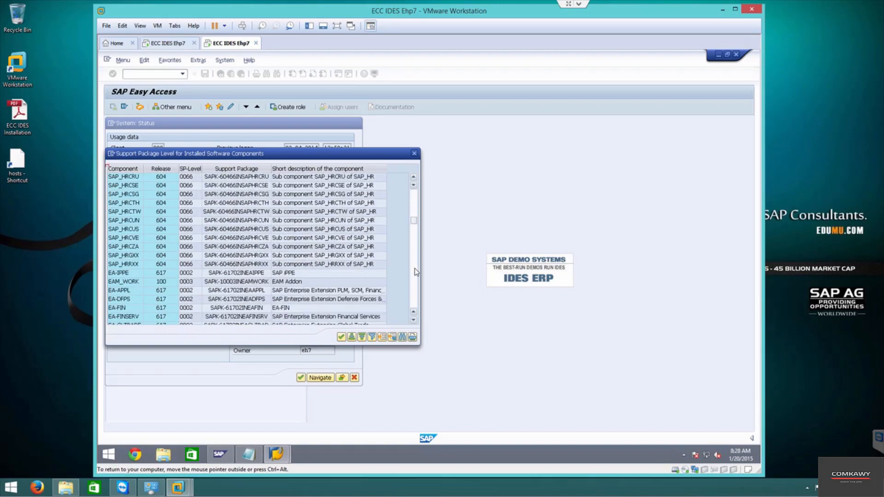
{"action": "scroll", "scroll_direction": "down", "scroll_amount": 3}
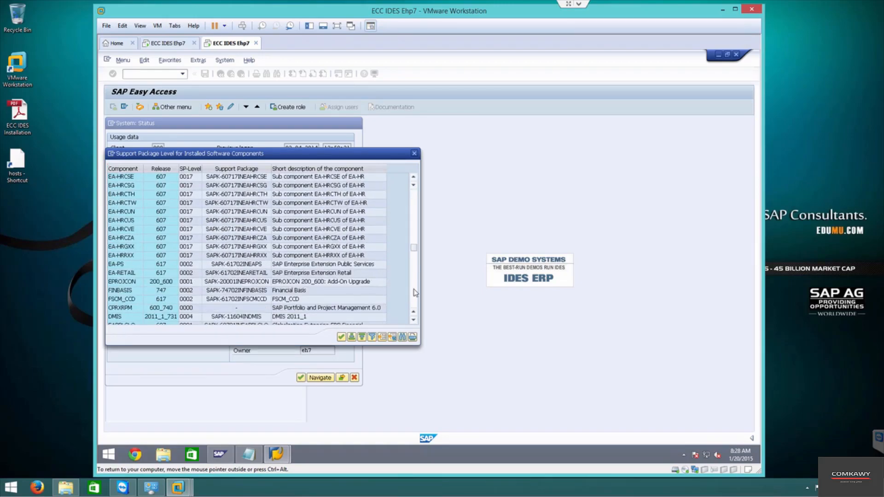
{"action": "scroll", "scroll_direction": "down", "scroll_amount": 3}
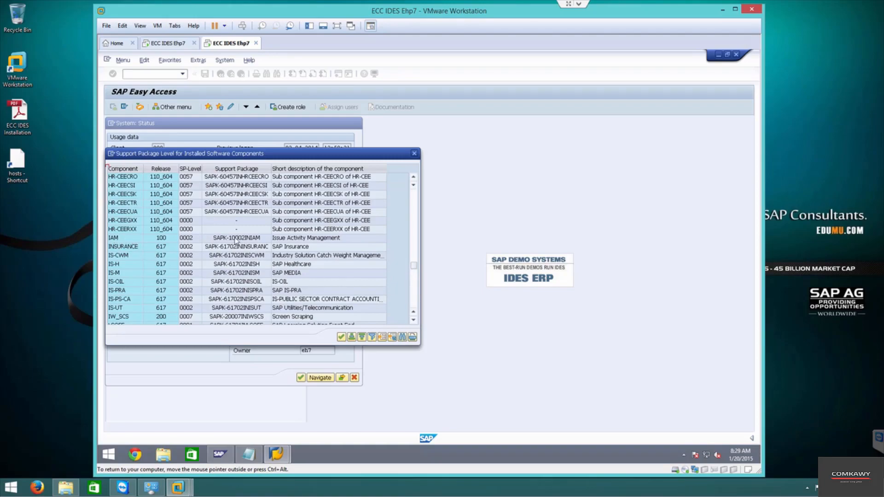
{"action": "mouse_move", "coordinate": [328, 282]}
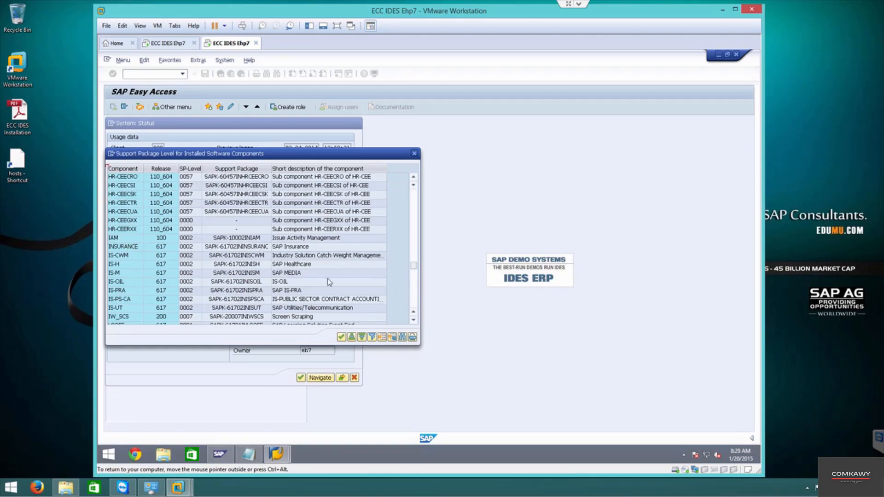
{"action": "scroll", "scroll_direction": "down", "scroll_amount": 3}
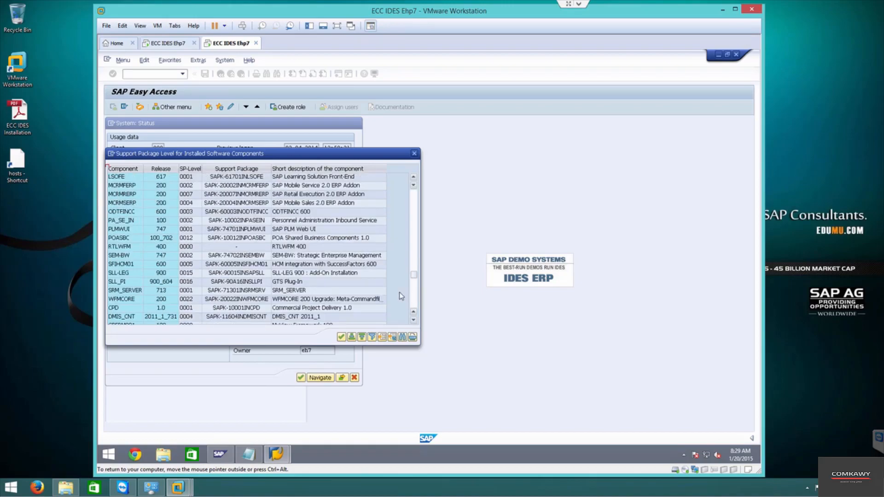
{"action": "mouse_move", "coordinate": [263, 277]}
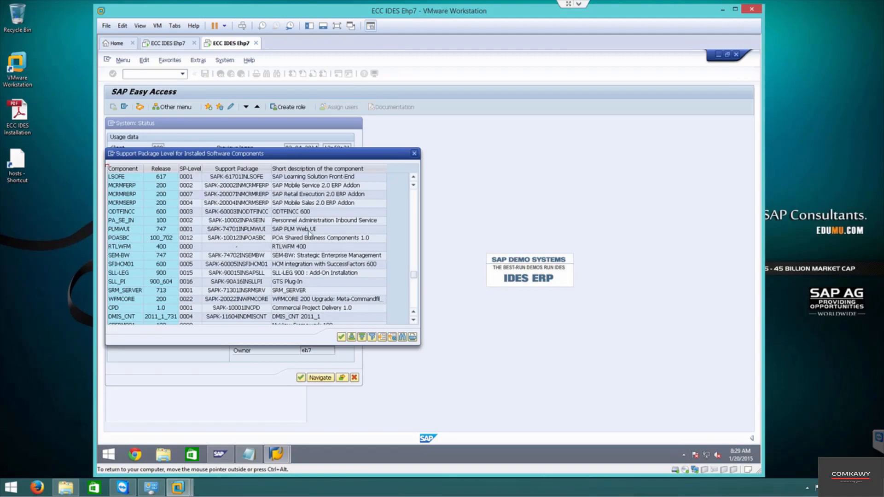
{"action": "mouse_move", "coordinate": [145, 223]}
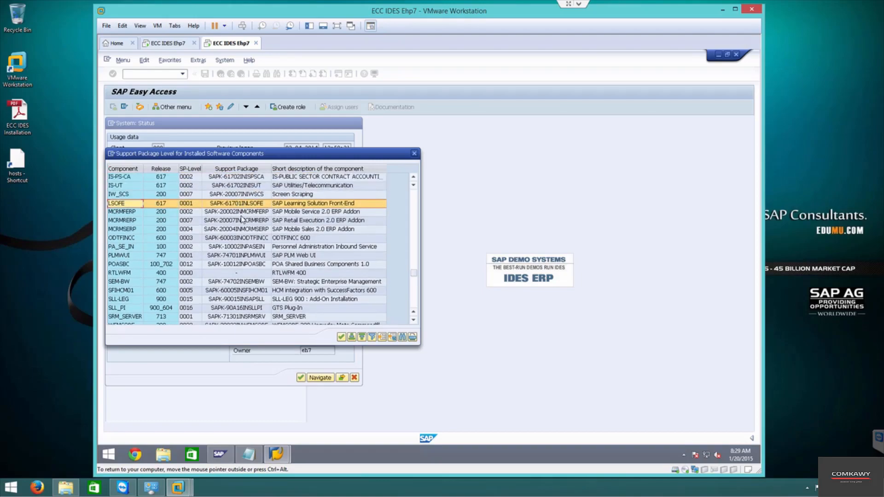
{"action": "scroll", "scroll_direction": "down", "scroll_amount": 3}
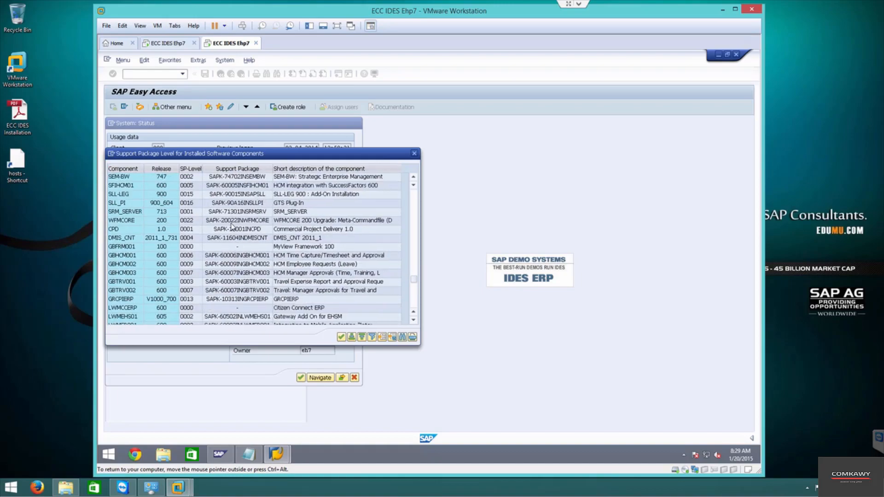
{"action": "scroll", "scroll_direction": "down", "scroll_amount": 3}
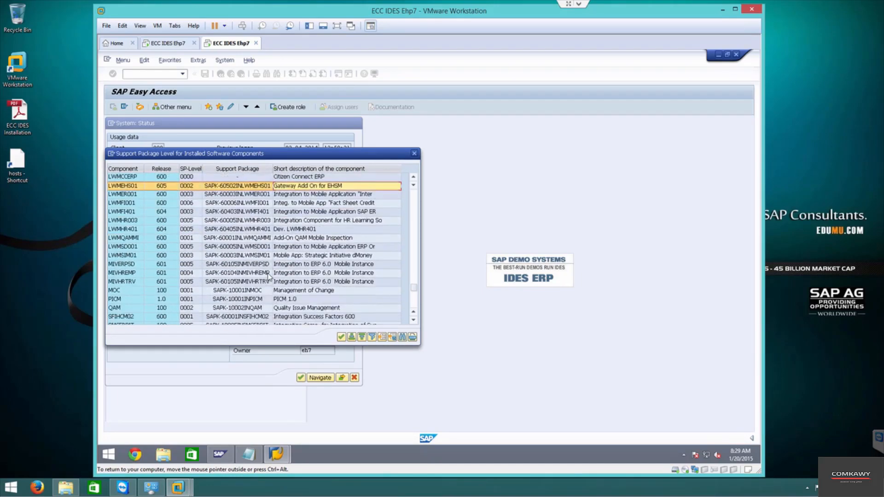
{"action": "scroll", "scroll_direction": "down", "scroll_amount": 3}
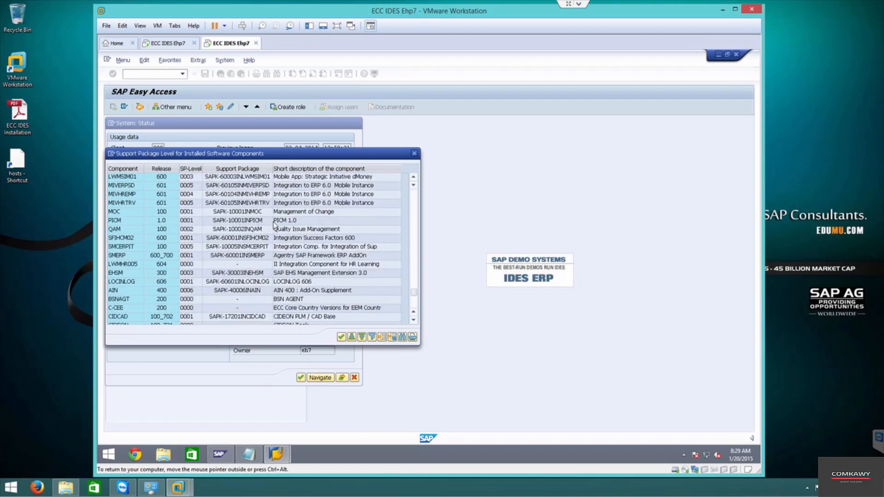
{"action": "scroll", "scroll_direction": "down", "scroll_amount": 3}
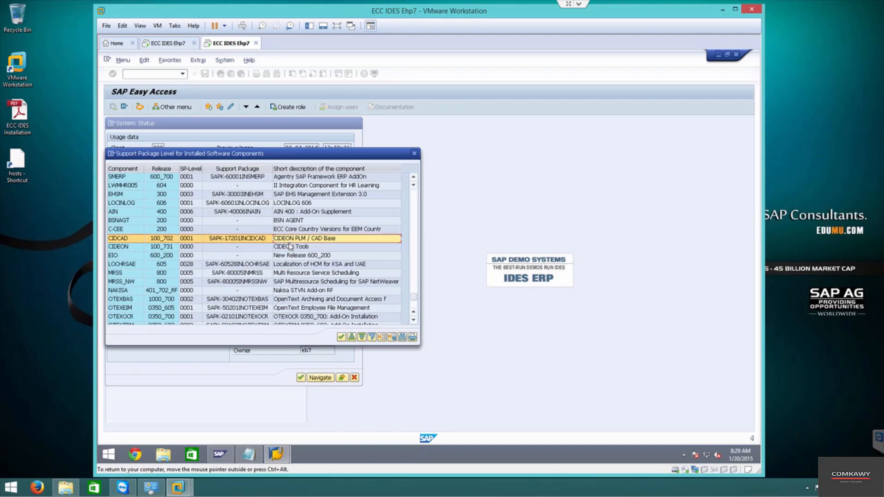
{"action": "scroll", "scroll_direction": "down", "scroll_amount": 3}
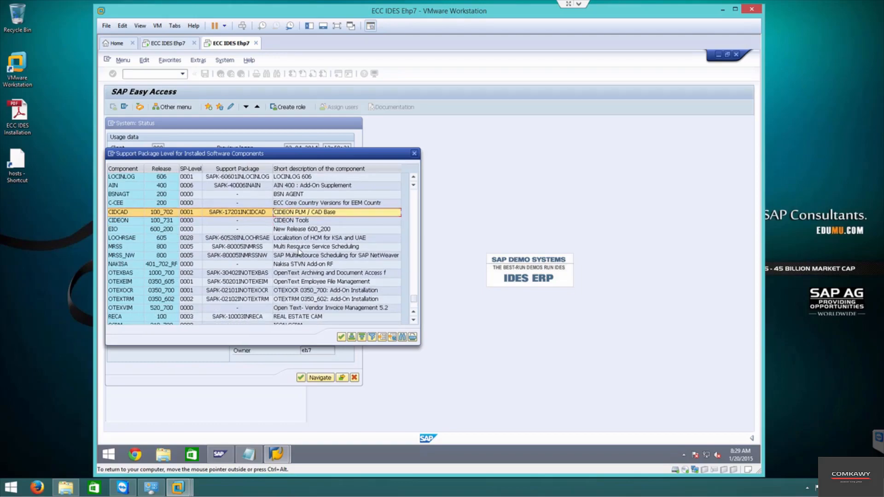
{"action": "scroll", "scroll_direction": "down", "scroll_amount": 3}
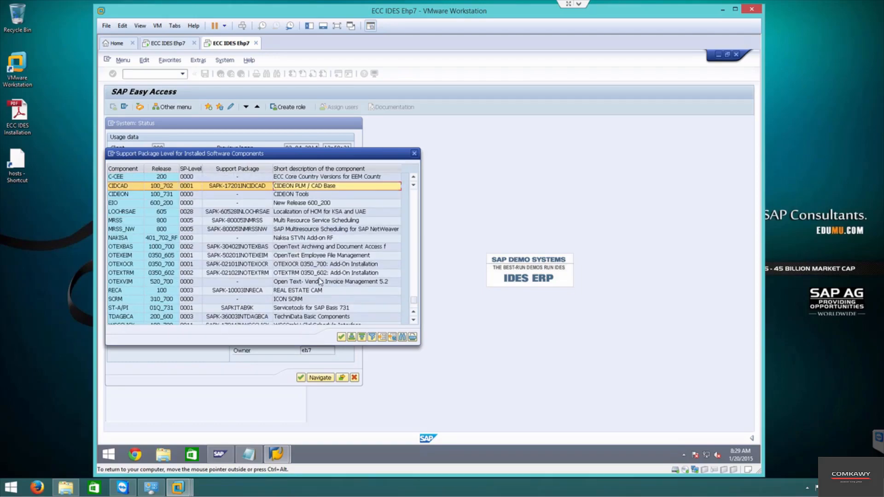
{"action": "scroll", "scroll_direction": "down", "scroll_amount": 3}
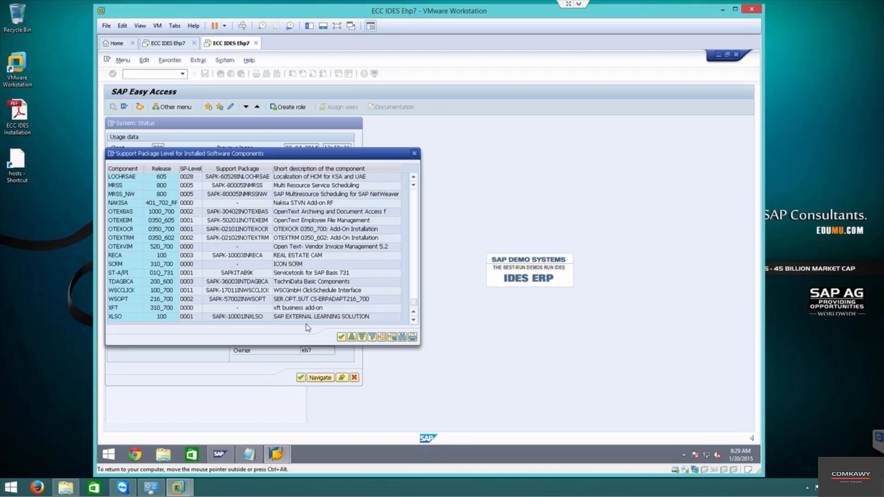
{"action": "left_click", "coordinate": [309, 317]}
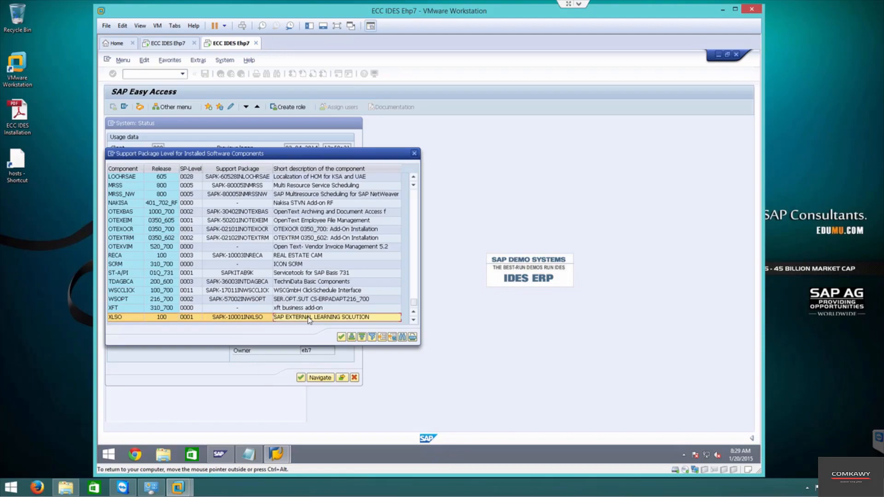
{"action": "mouse_move", "coordinate": [309, 289]}
{"action": "type", "text": "/nd"}
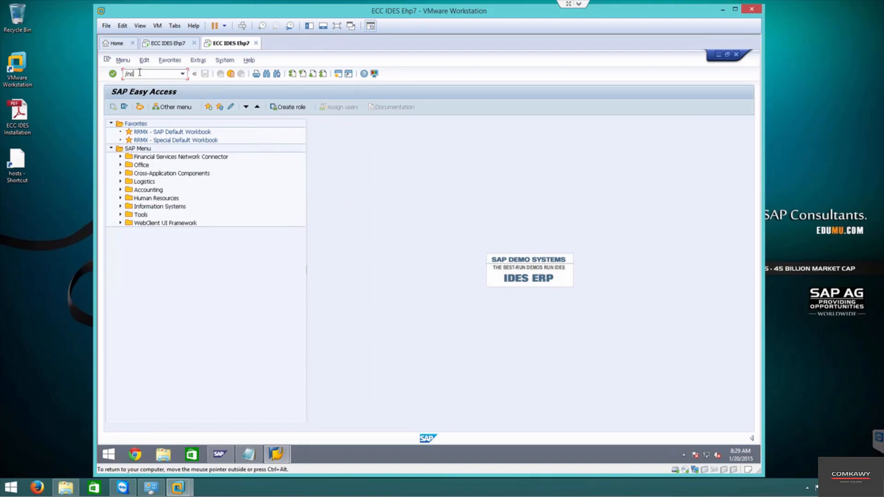
- Reopen SGEN, generate all objects with every component selected, and continue to server selection
{"action": "key", "text": "Enter"}
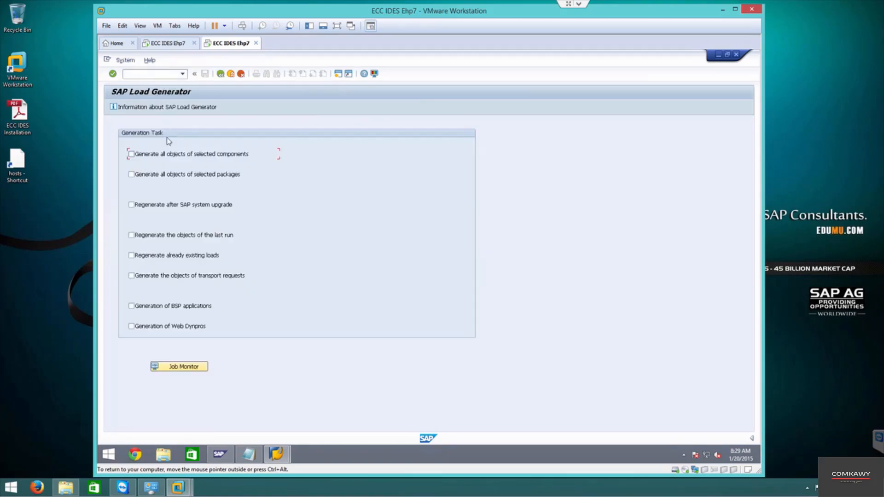
{"action": "left_click", "coordinate": [131, 153]}
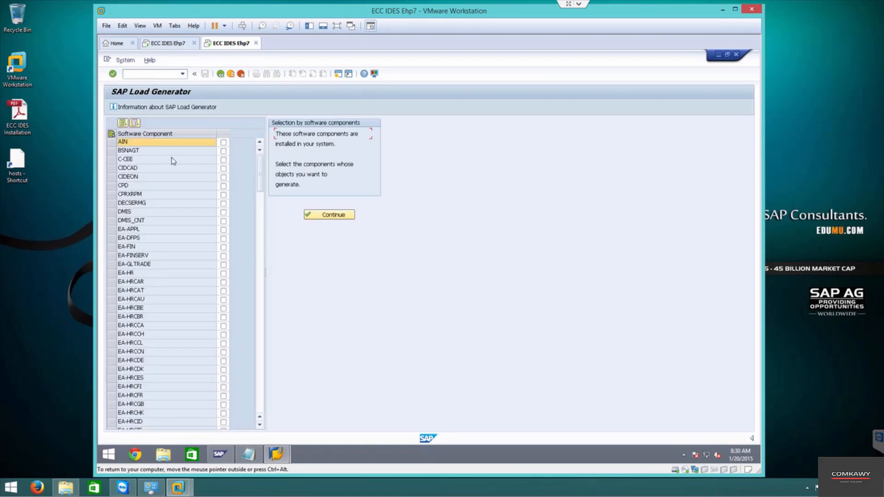
{"action": "left_click", "coordinate": [329, 214]}
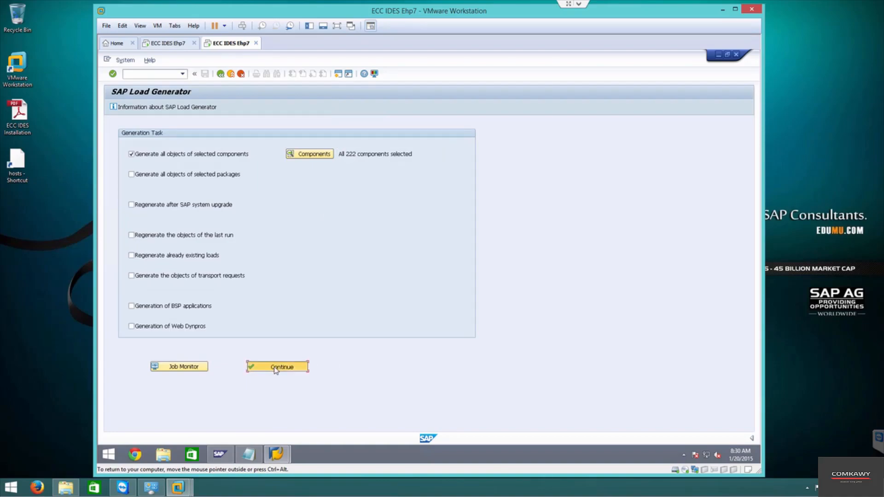
{"action": "left_click", "coordinate": [277, 367]}
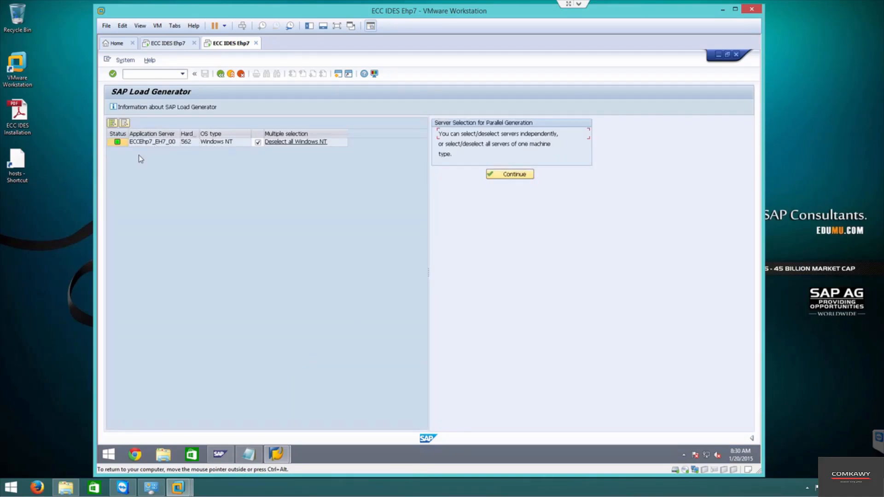
{"action": "mouse_move", "coordinate": [508, 174]}
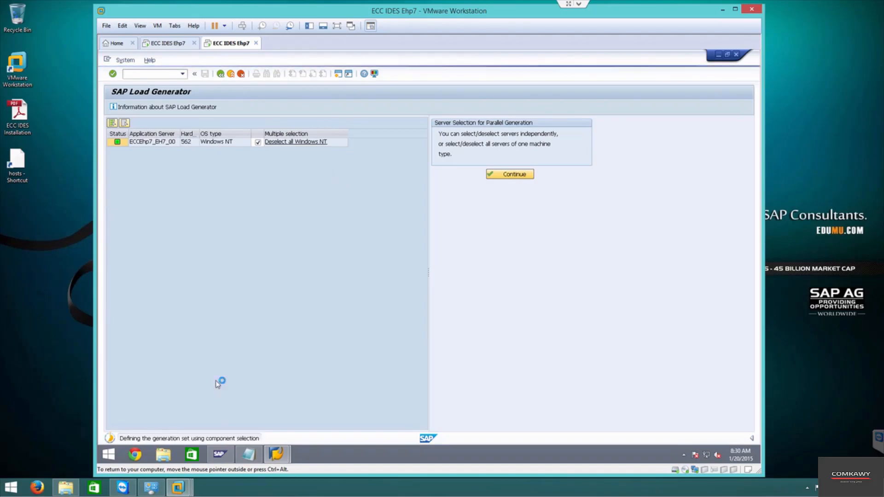
{"action": "mouse_move", "coordinate": [234, 433]}
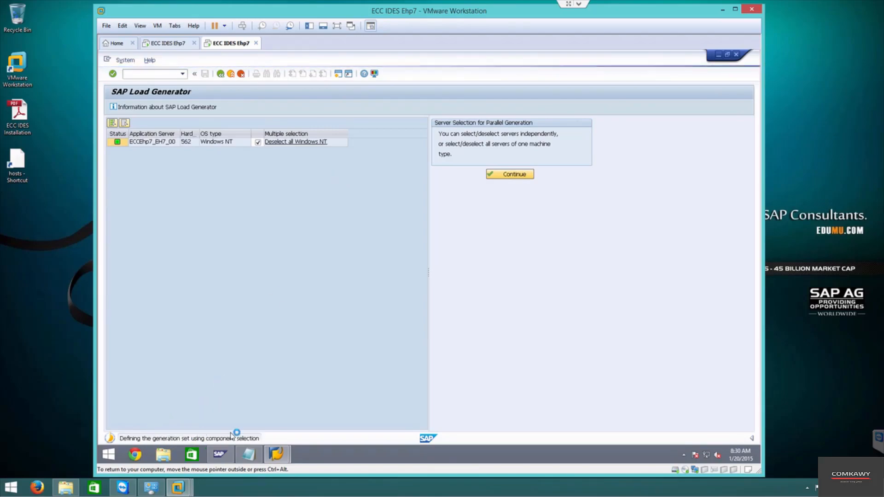
- Bring up the taskbar context menu while the generation set is defined
{"action": "right_click", "coordinate": [354, 456]}
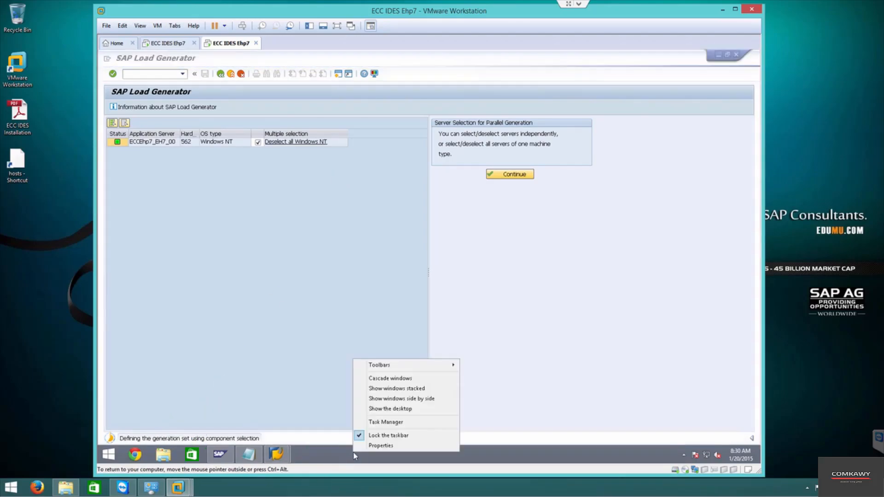
- Reopen Task Manager and show the Performance tab's CPU and memory graphs
{"action": "left_click", "coordinate": [386, 422]}
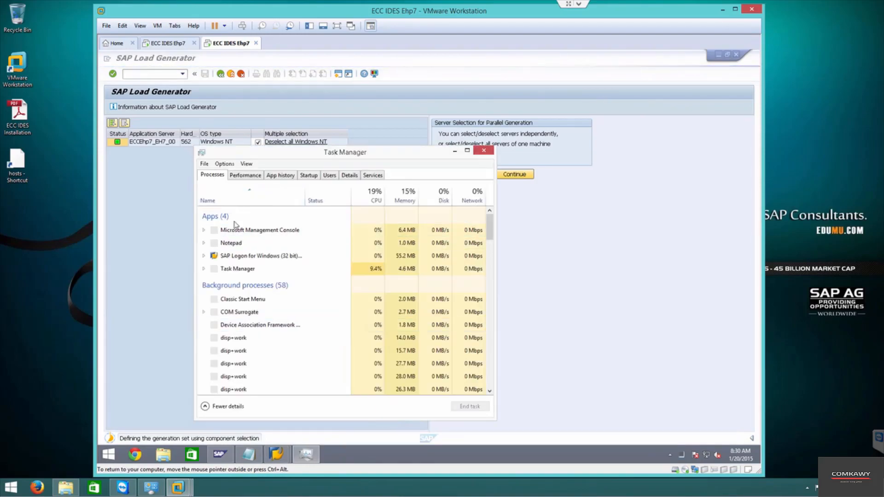
{"action": "left_click", "coordinate": [245, 175]}
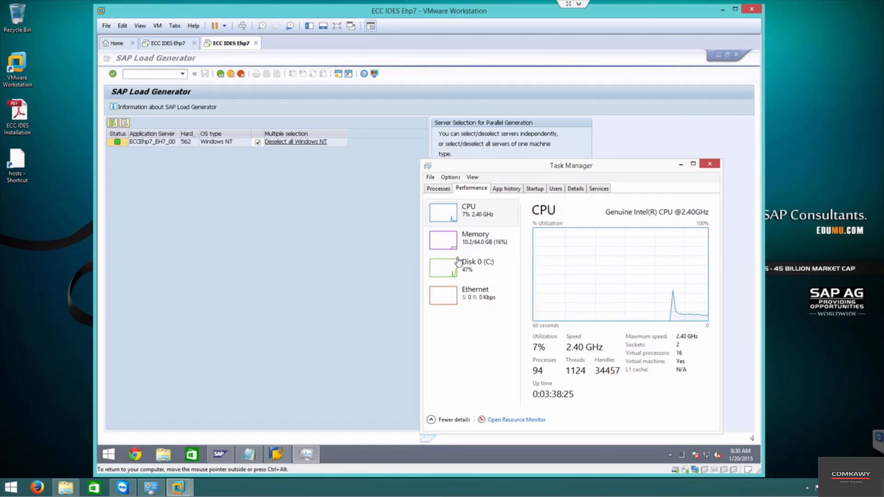
{"action": "mouse_move", "coordinate": [462, 269]}
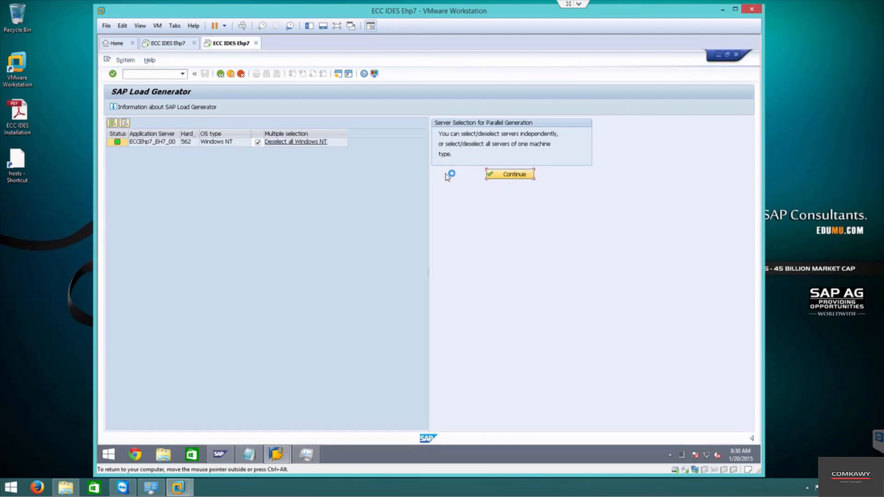
{"action": "mouse_move", "coordinate": [571, 166]}
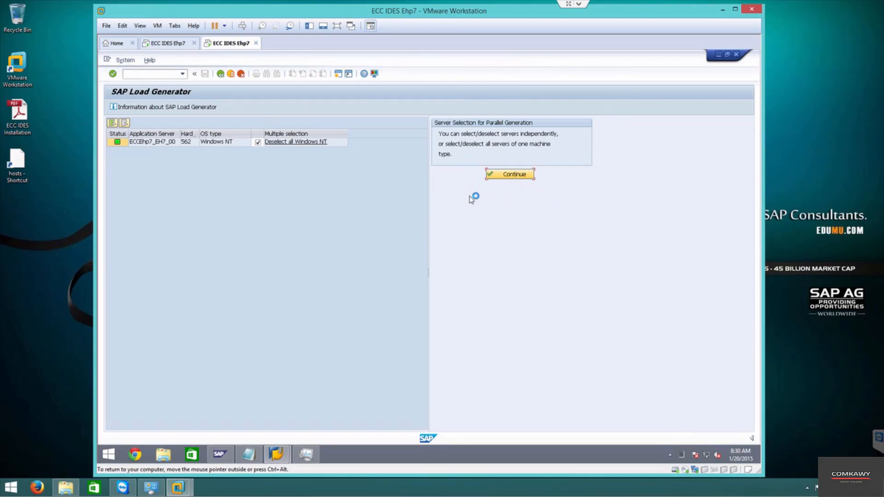
{"action": "mouse_move", "coordinate": [296, 194]}
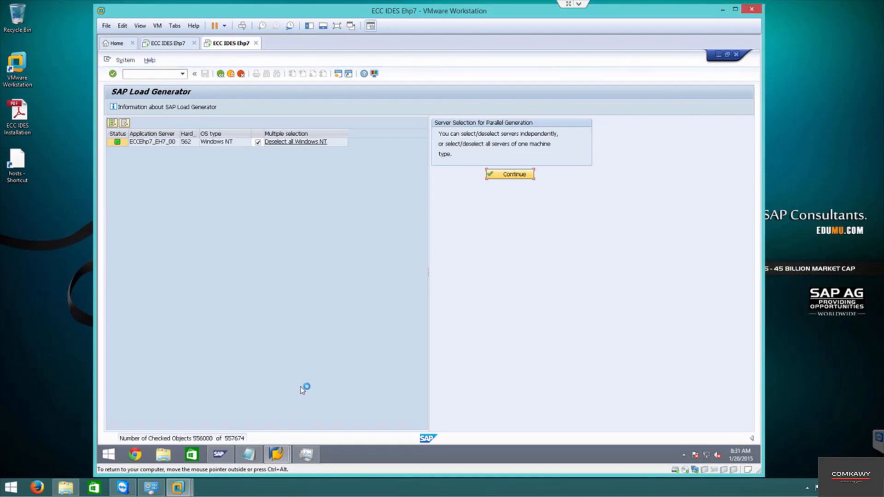
{"action": "mouse_move", "coordinate": [321, 362]}
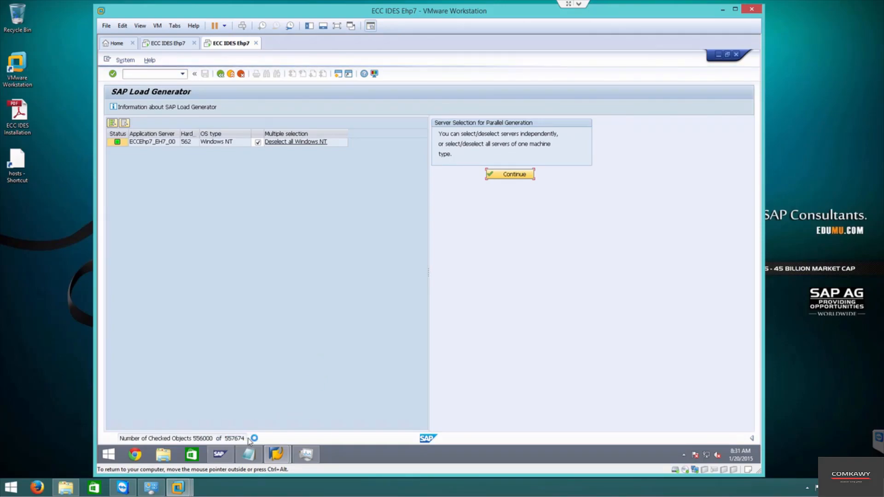
- Proceed to the Job Monitor and pick the pending 366,656-object generation job
{"action": "left_click", "coordinate": [509, 174]}
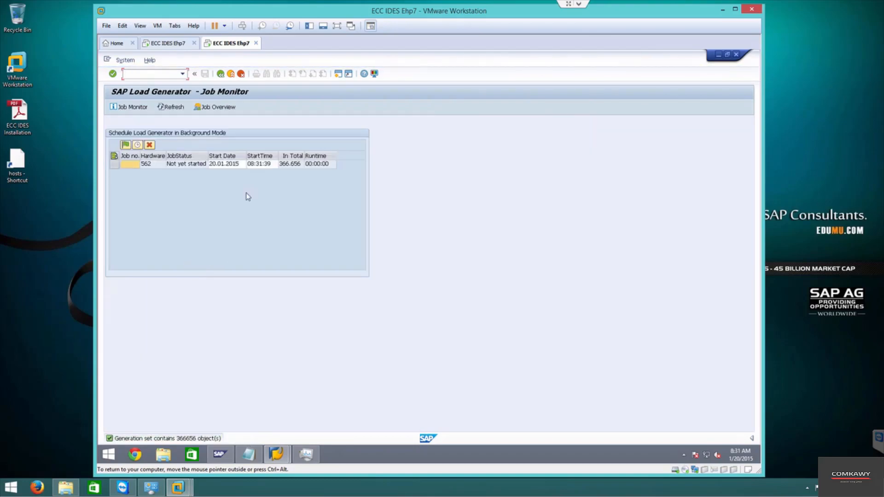
{"action": "left_click", "coordinate": [291, 164]}
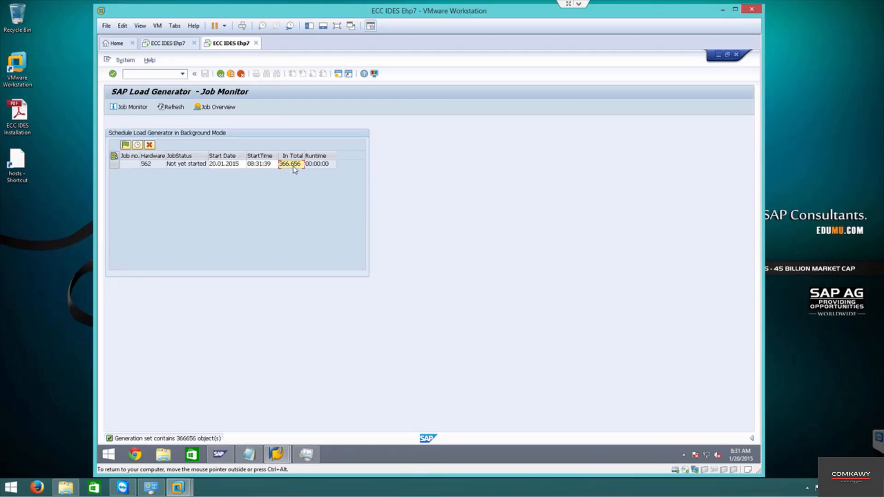
{"action": "mouse_move", "coordinate": [120, 187]}
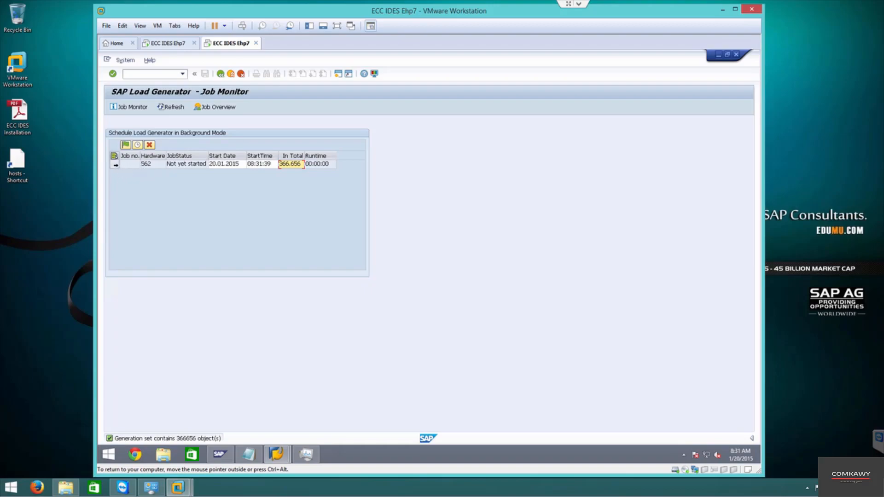
- Select the generation job and start it immediately
{"action": "left_click", "coordinate": [125, 145]}
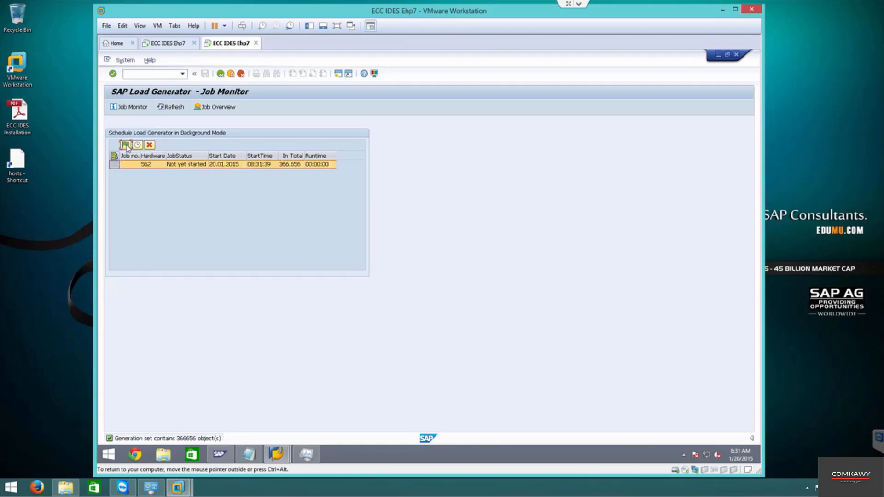
{"action": "left_click", "coordinate": [125, 145]}
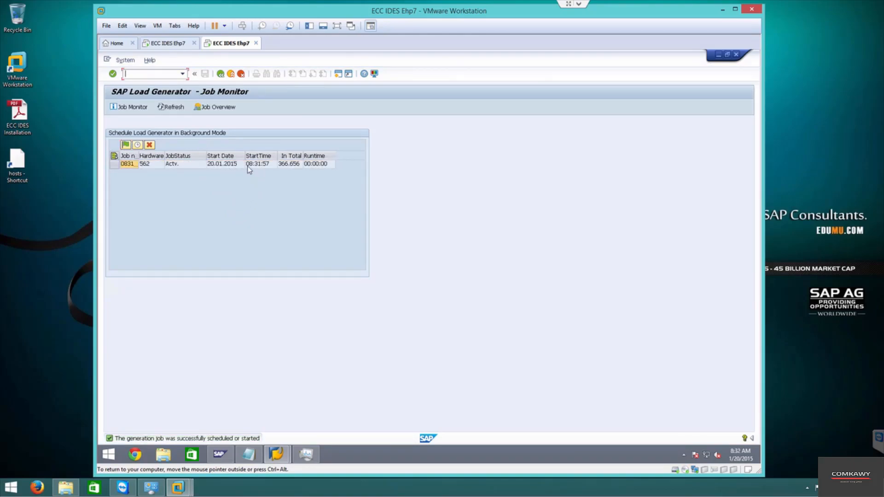
{"action": "mouse_move", "coordinate": [226, 171]}
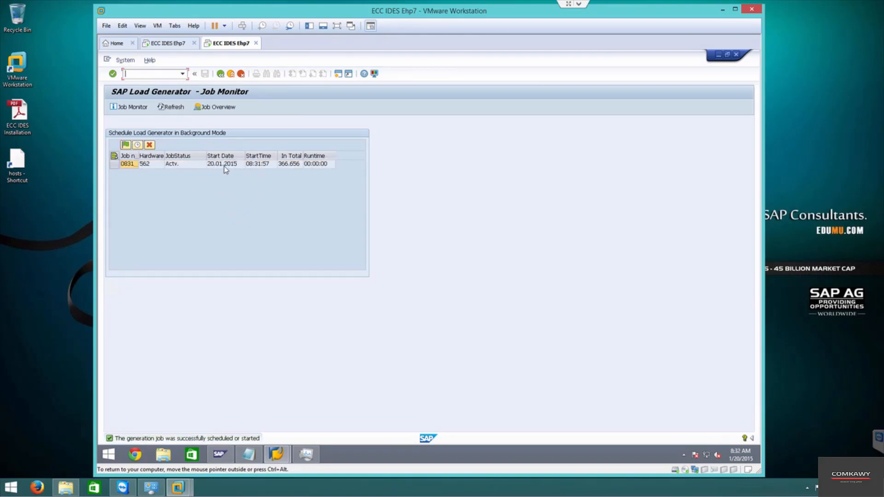
{"action": "mouse_move", "coordinate": [266, 193]}
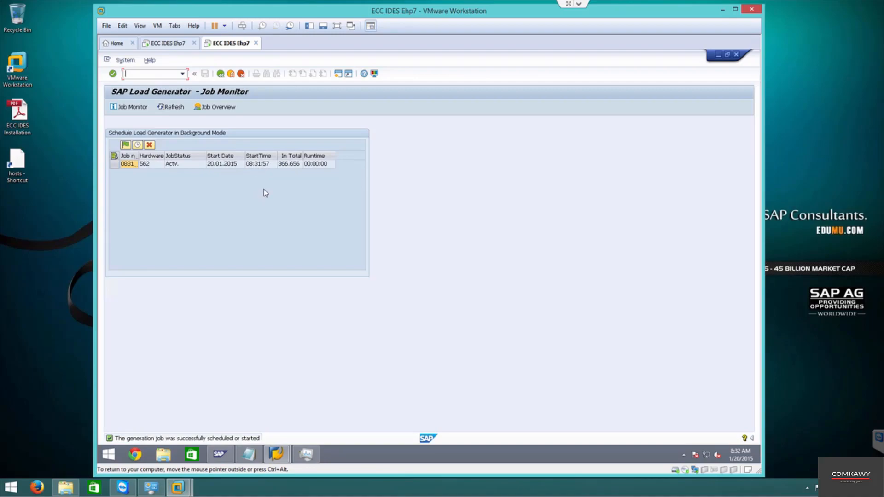
{"action": "mouse_move", "coordinate": [292, 168]}
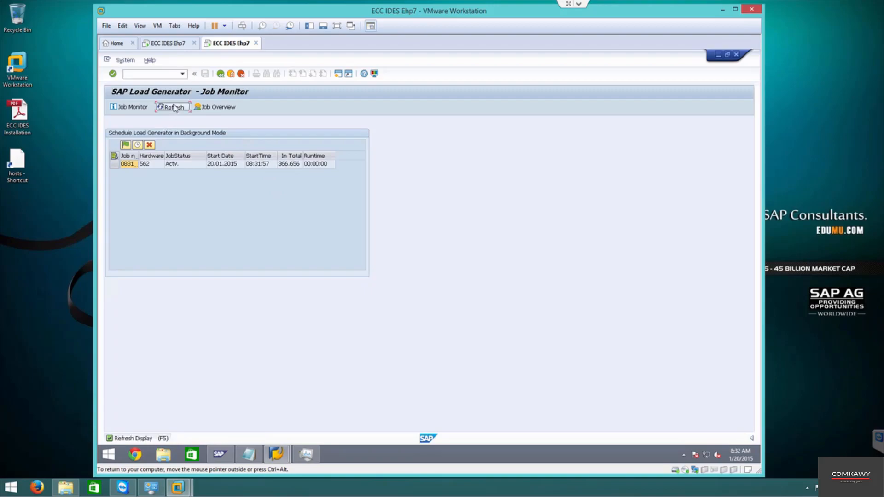
- Refresh the Job Monitor repeatedly until remaining objects drop to 365,671
{"action": "left_click", "coordinate": [174, 107]}
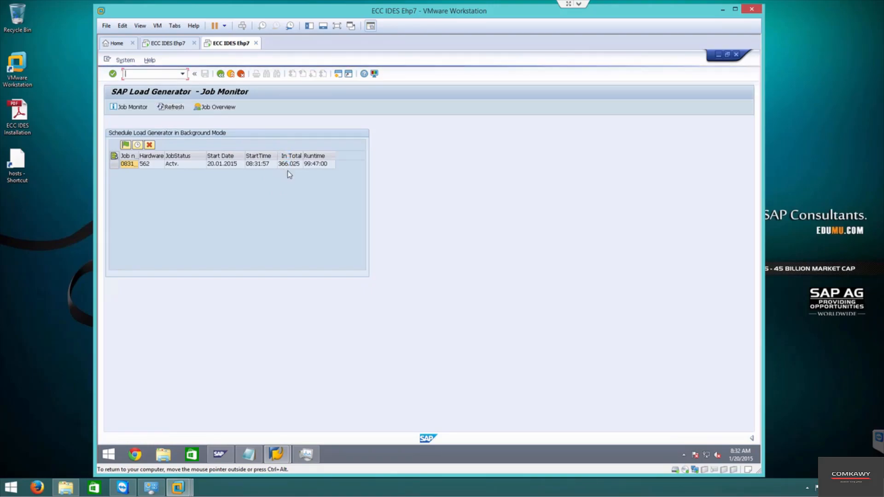
{"action": "left_click", "coordinate": [171, 107]}
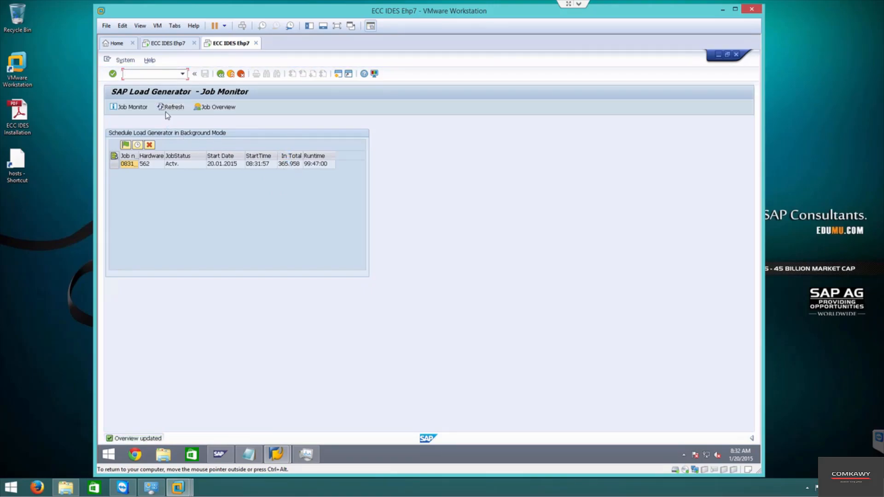
{"action": "left_click", "coordinate": [173, 107]}
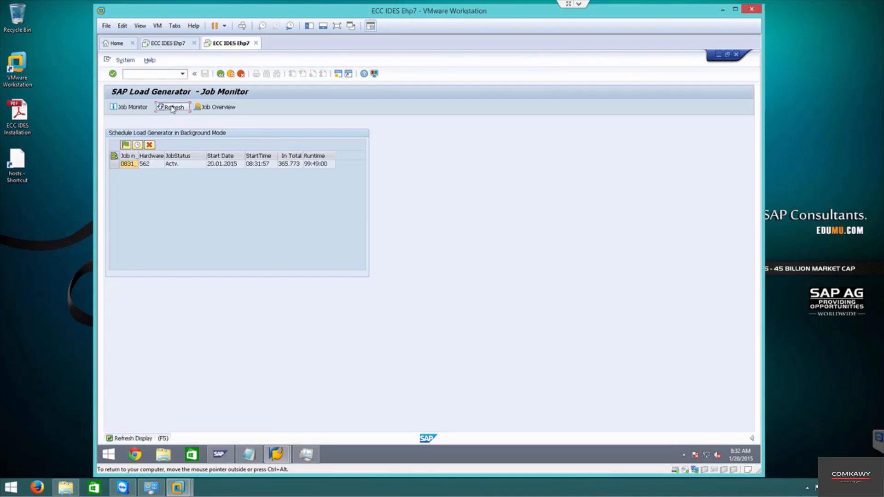
{"action": "left_click", "coordinate": [172, 106]}
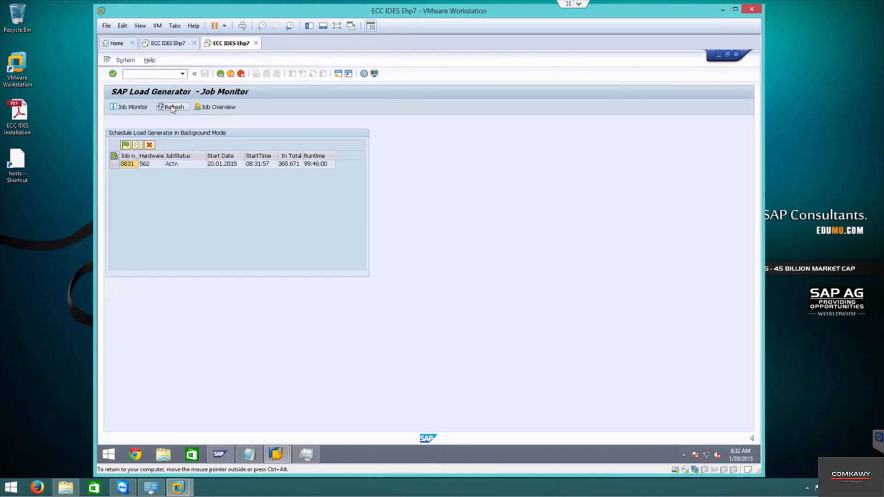
{"action": "left_click", "coordinate": [171, 106]}
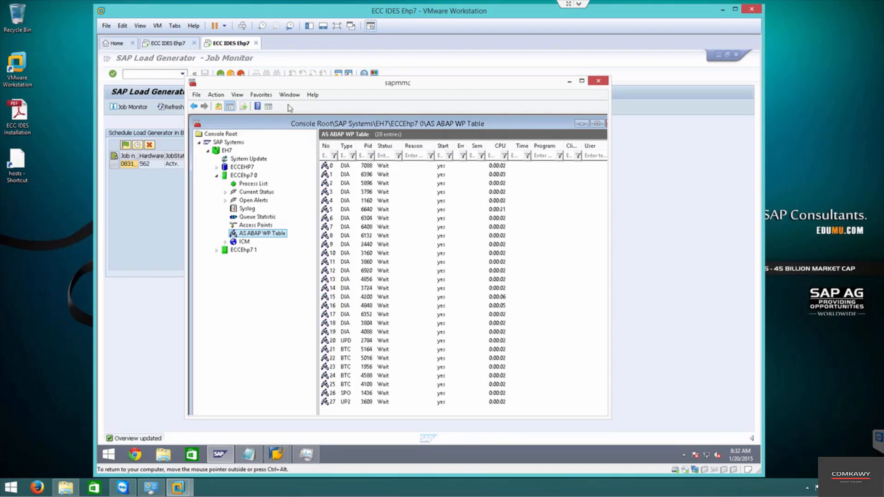
- Refresh the ECCEhp7 instance's ABAP work process table to review the dialog processes running for client 800
{"action": "right_click", "coordinate": [384, 209]}
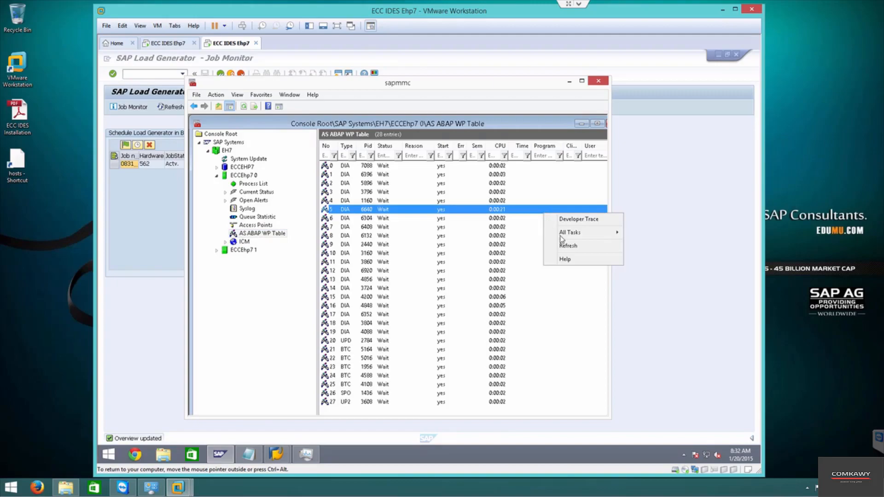
{"action": "left_click", "coordinate": [567, 245]}
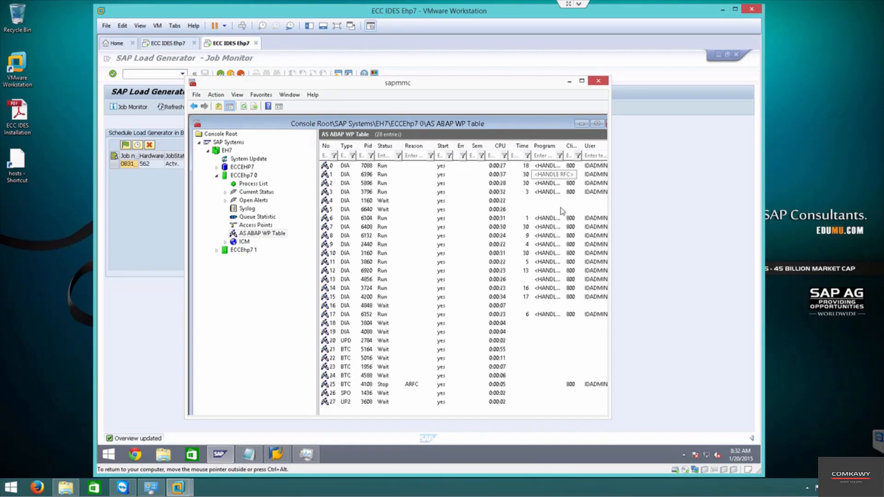
{"action": "mouse_move", "coordinate": [542, 261]}
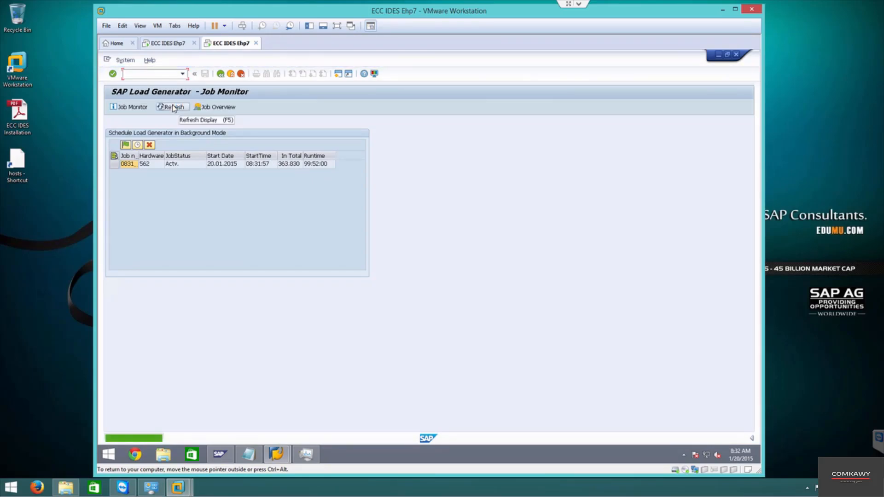
- Refresh the Load Generator Job Monitor twice until remaining objects reach 363,565 and runtime is about 99:48
{"action": "left_click", "coordinate": [173, 107]}
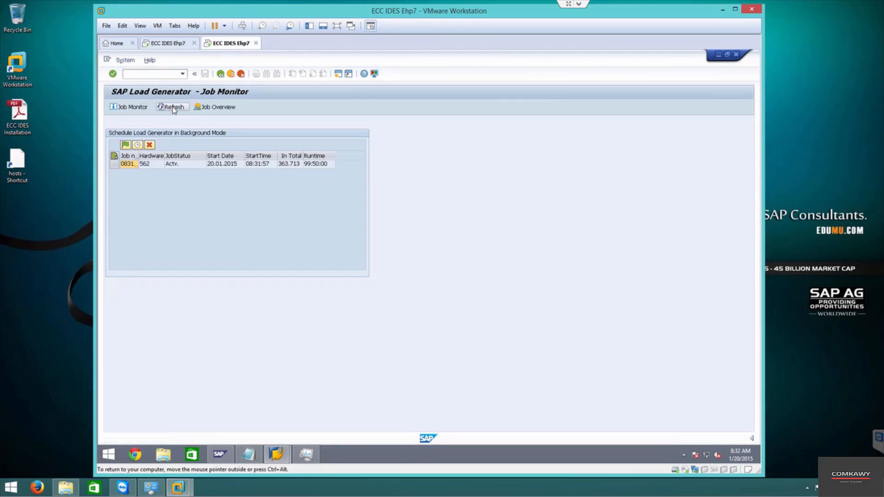
{"action": "left_click", "coordinate": [174, 106]}
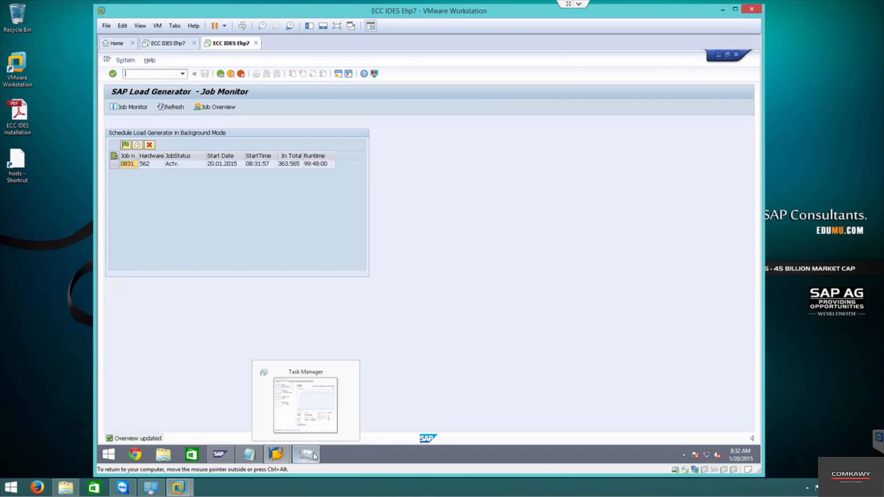
- Bring up Task Manager's Performance view showing CPU around 85% and disk at 100%
{"action": "left_click", "coordinate": [306, 454]}
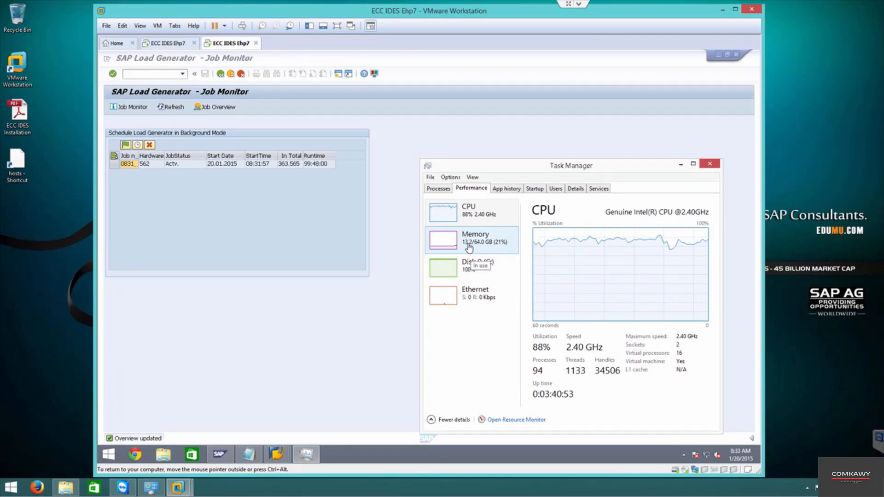
{"action": "mouse_move", "coordinate": [471, 217]}
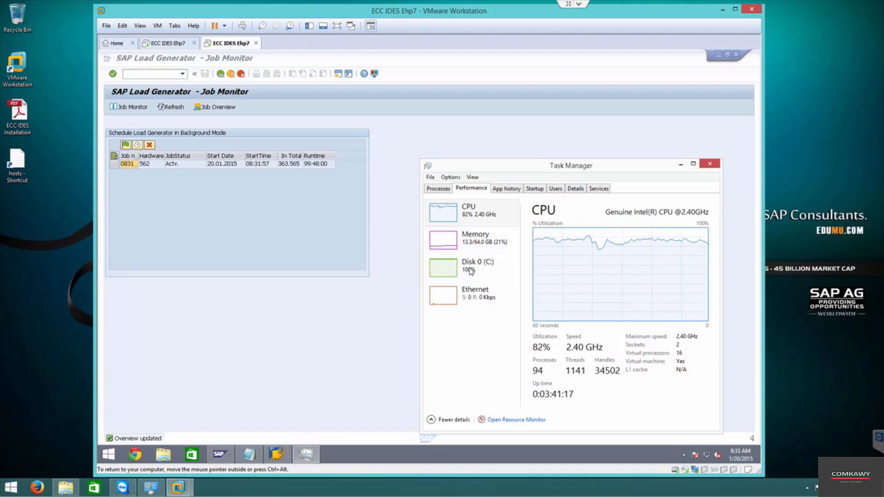
{"action": "mouse_move", "coordinate": [471, 265]}
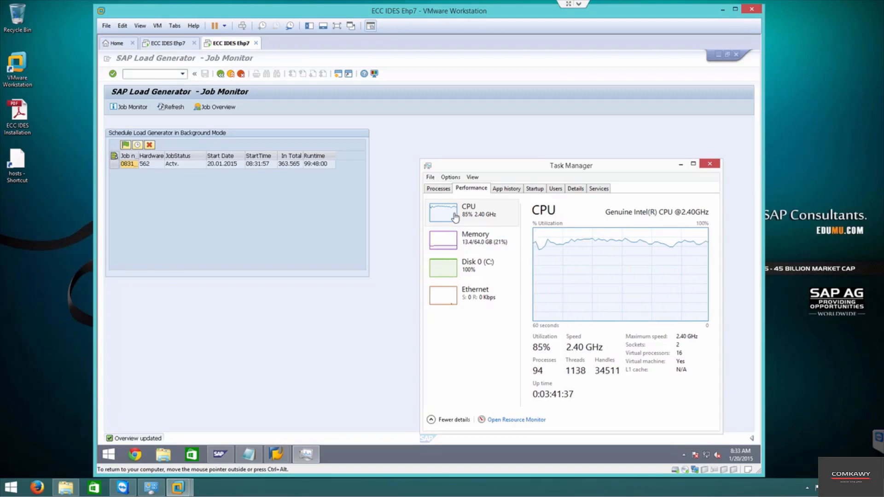
{"action": "mouse_move", "coordinate": [462, 249]}
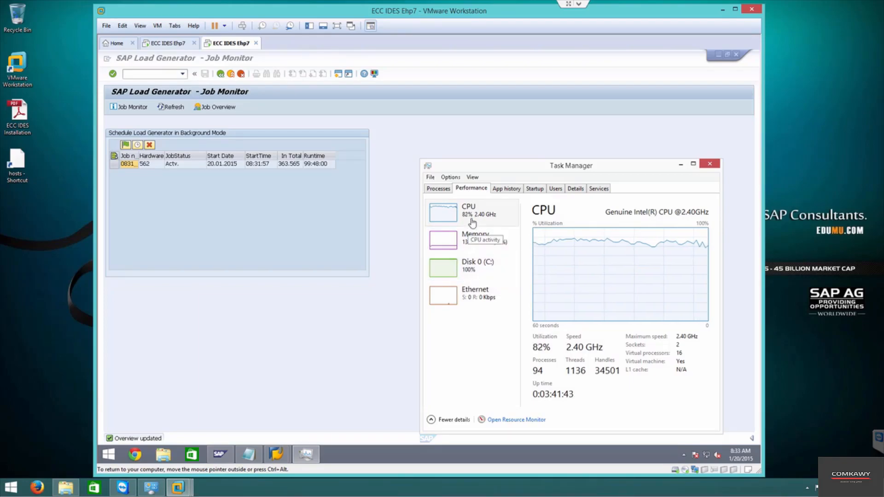
{"action": "mouse_move", "coordinate": [256, 230]}
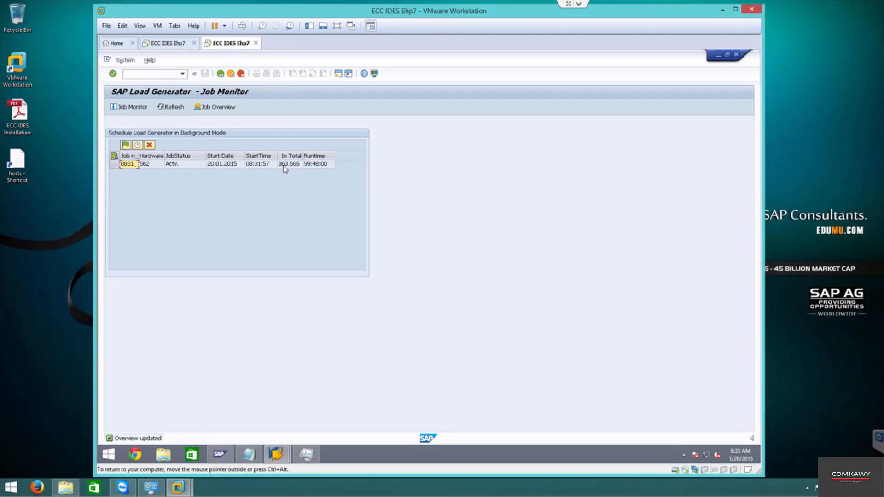
- Refresh the Job Monitor repeatedly until 358,746 objects remain and the estimate nears 46:41
{"action": "left_click", "coordinate": [174, 106]}
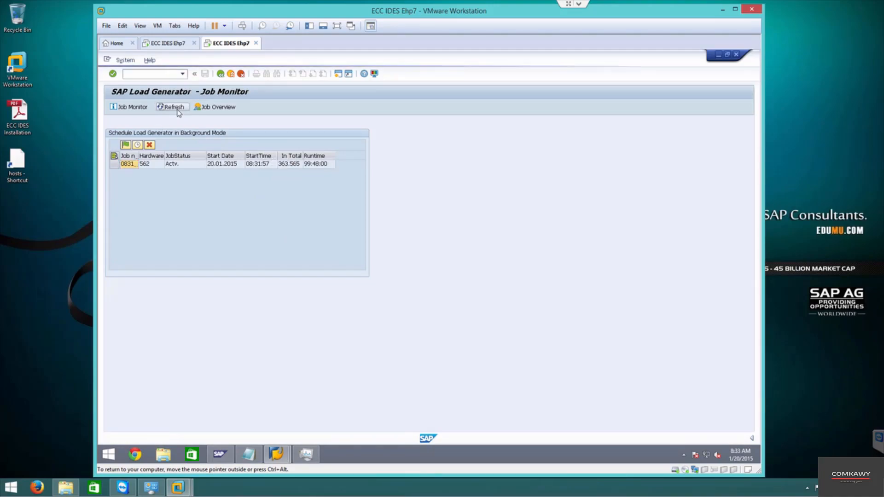
{"action": "left_click", "coordinate": [173, 106]}
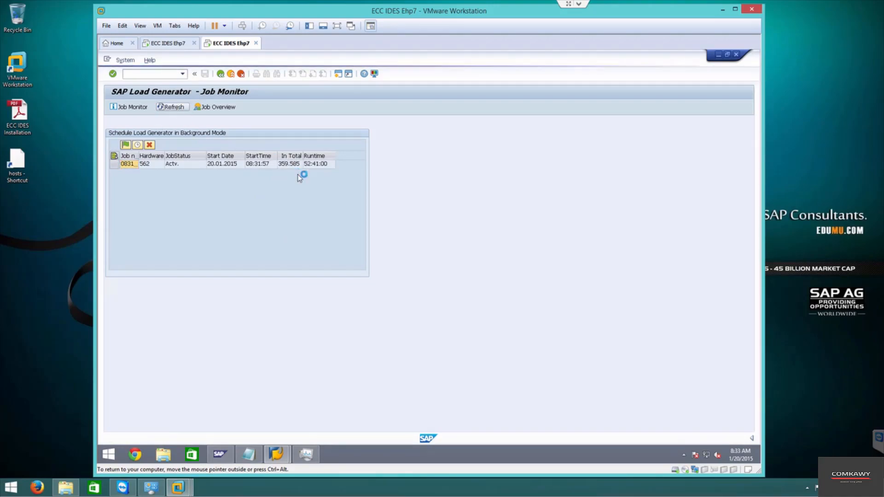
{"action": "left_click", "coordinate": [173, 106]}
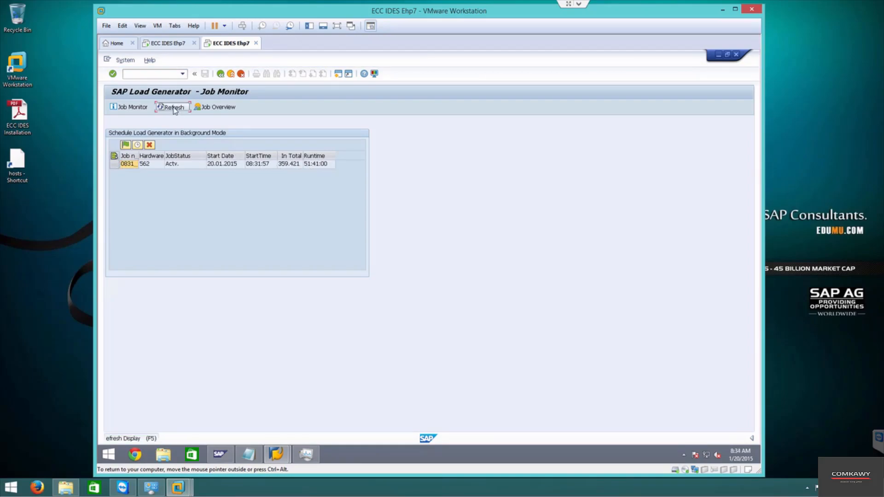
{"action": "left_click", "coordinate": [174, 107]}
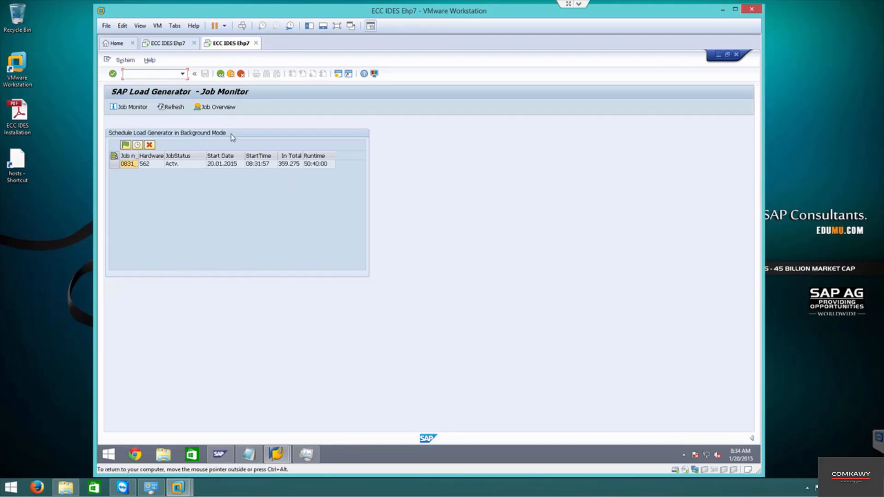
{"action": "left_click", "coordinate": [174, 106]}
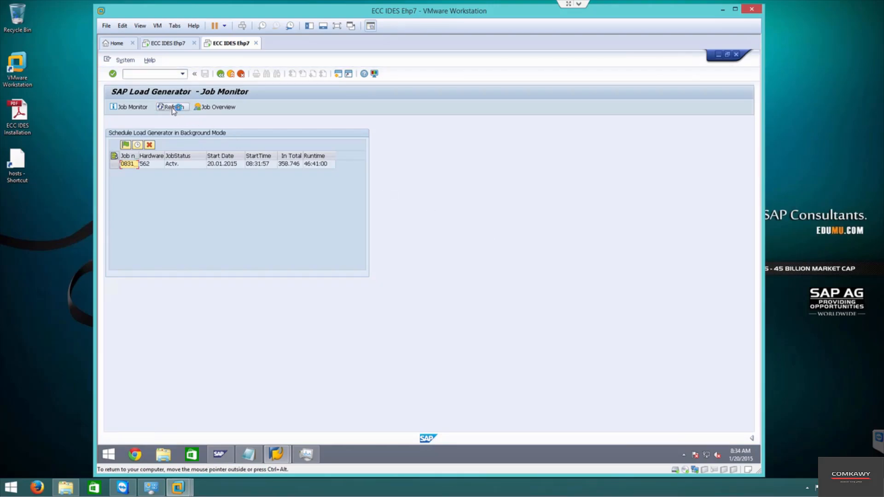
{"action": "left_click", "coordinate": [172, 106]}
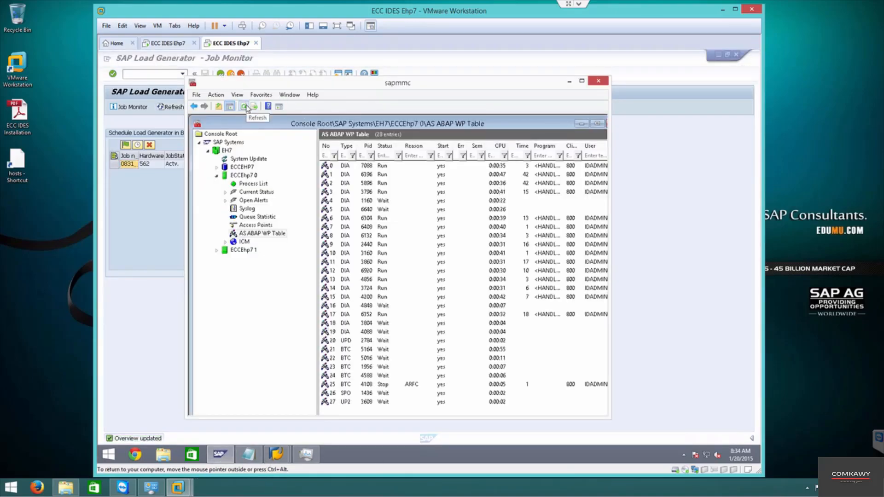
- Refresh the AS ABAP WP Table to show dialog process CPU times around 1:40 minutes
{"action": "left_click", "coordinate": [243, 105]}
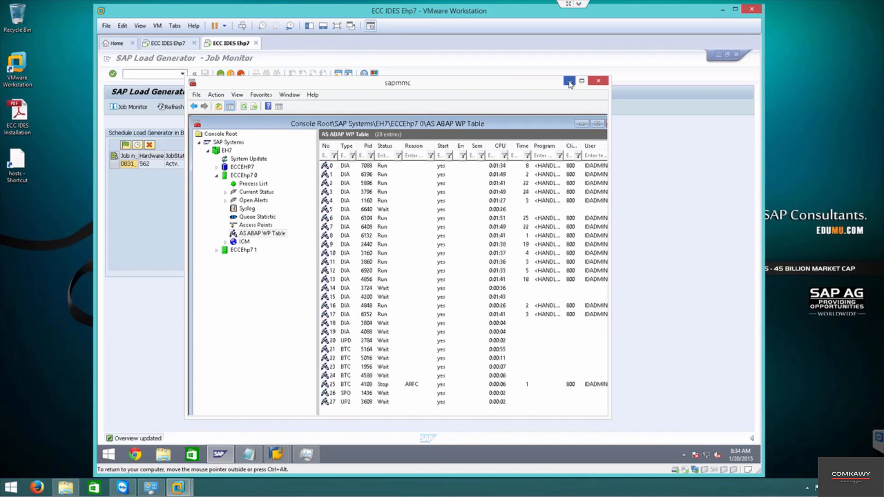
- Minimize SAP MMC to watch Task Manager with CPU utilization holding at 88%
{"action": "left_click", "coordinate": [569, 80]}
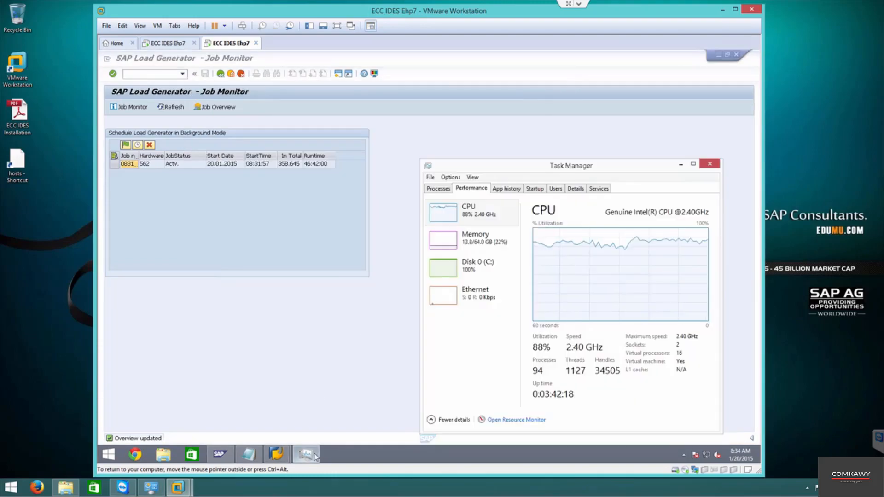
{"action": "mouse_move", "coordinate": [516, 250]}
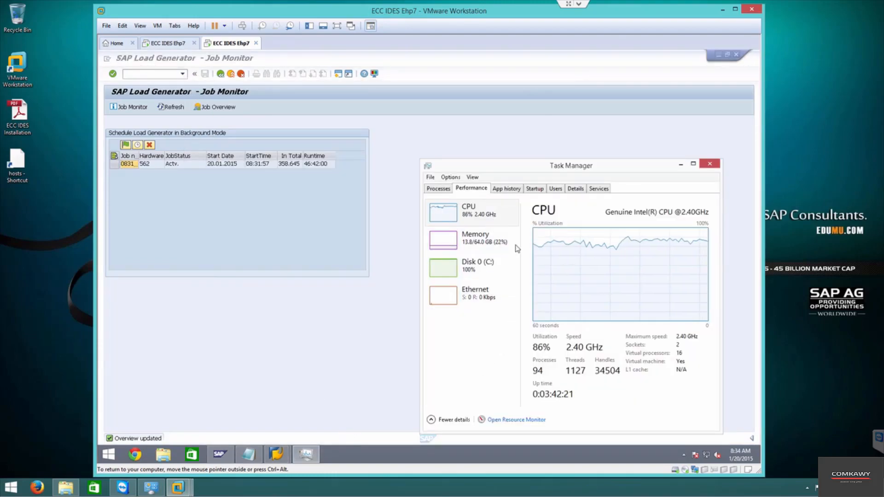
{"action": "mouse_move", "coordinate": [583, 415]}
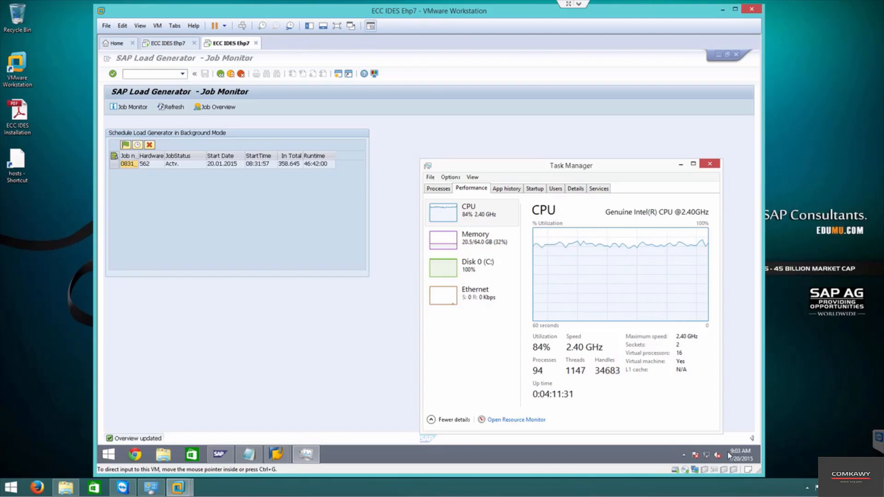
{"action": "mouse_move", "coordinate": [519, 304]}
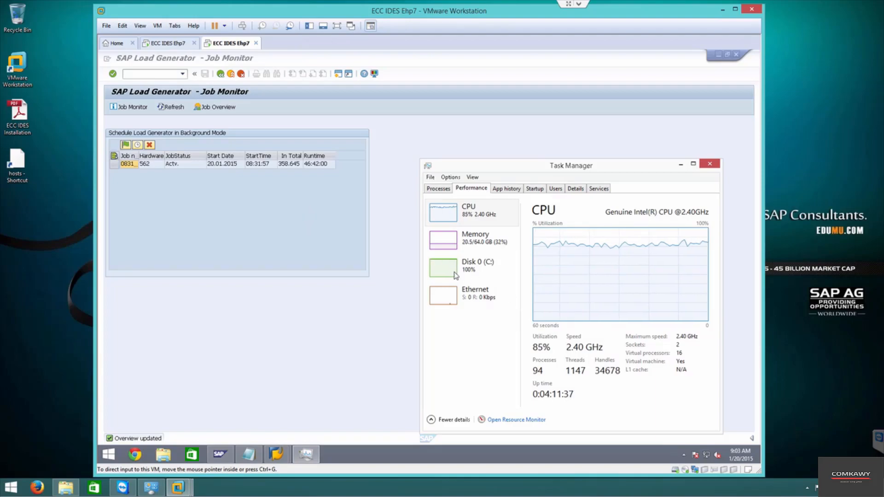
{"action": "mouse_move", "coordinate": [468, 251]}
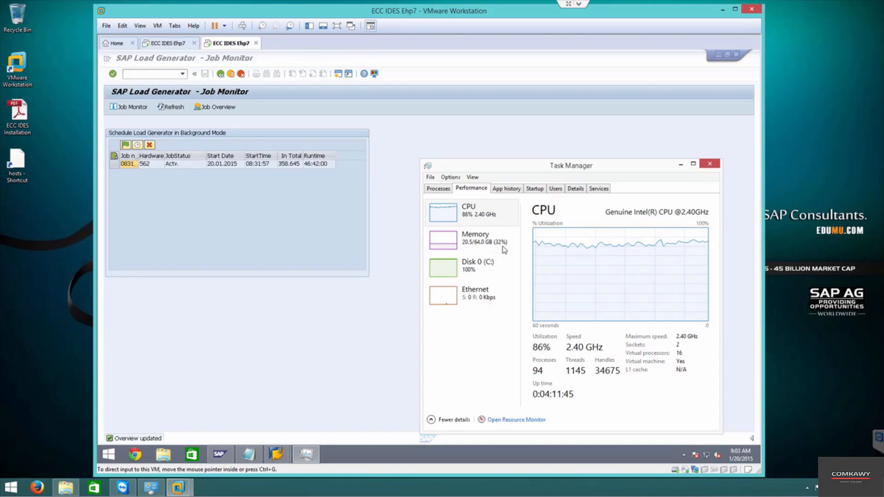
{"action": "mouse_move", "coordinate": [266, 189]}
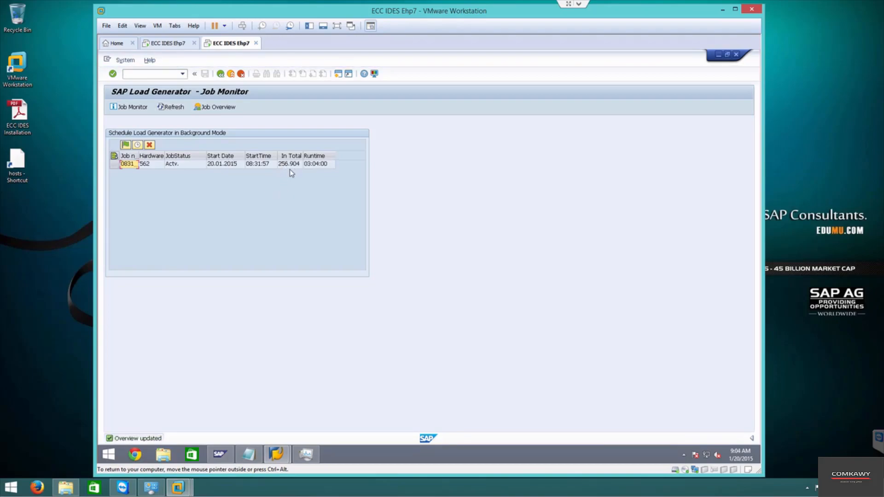
{"action": "mouse_move", "coordinate": [266, 181]}
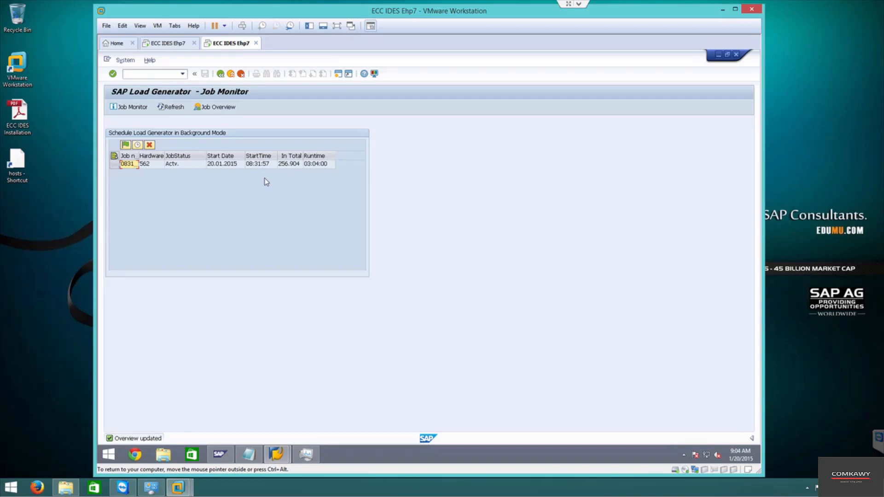
{"action": "mouse_move", "coordinate": [262, 170]}
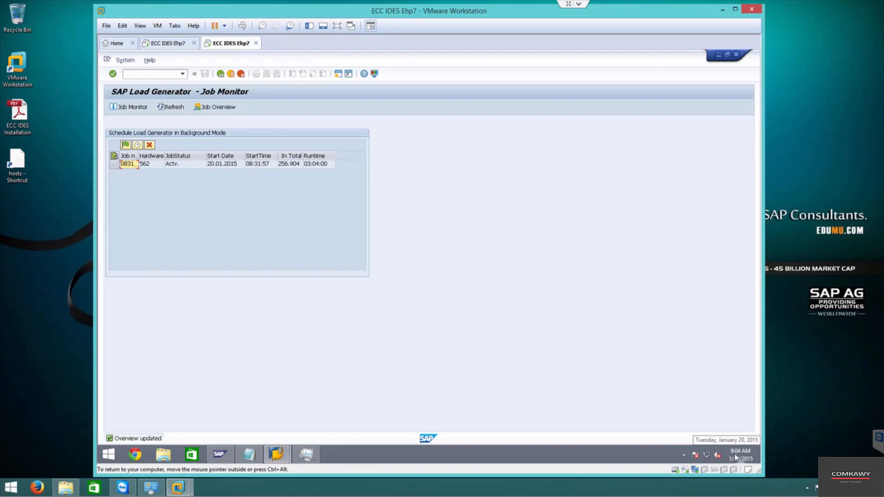
{"action": "mouse_move", "coordinate": [309, 170]}
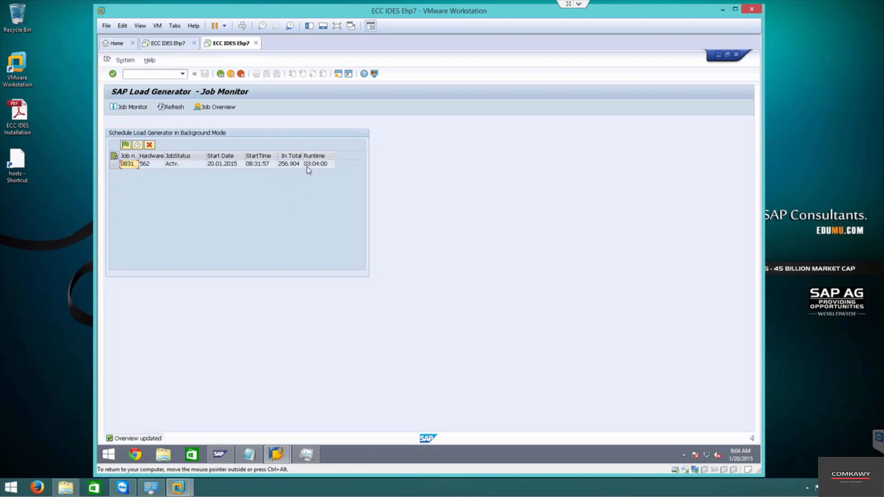
{"action": "mouse_move", "coordinate": [318, 171]}
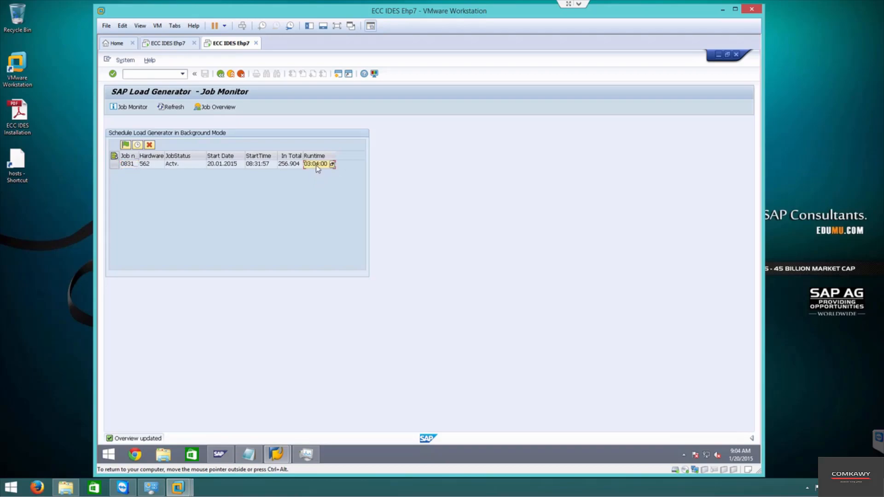
{"action": "mouse_move", "coordinate": [306, 454]}
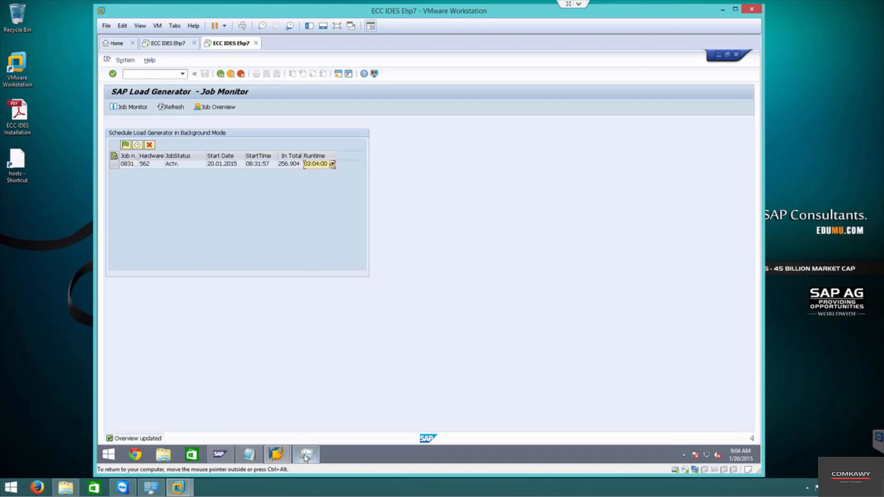